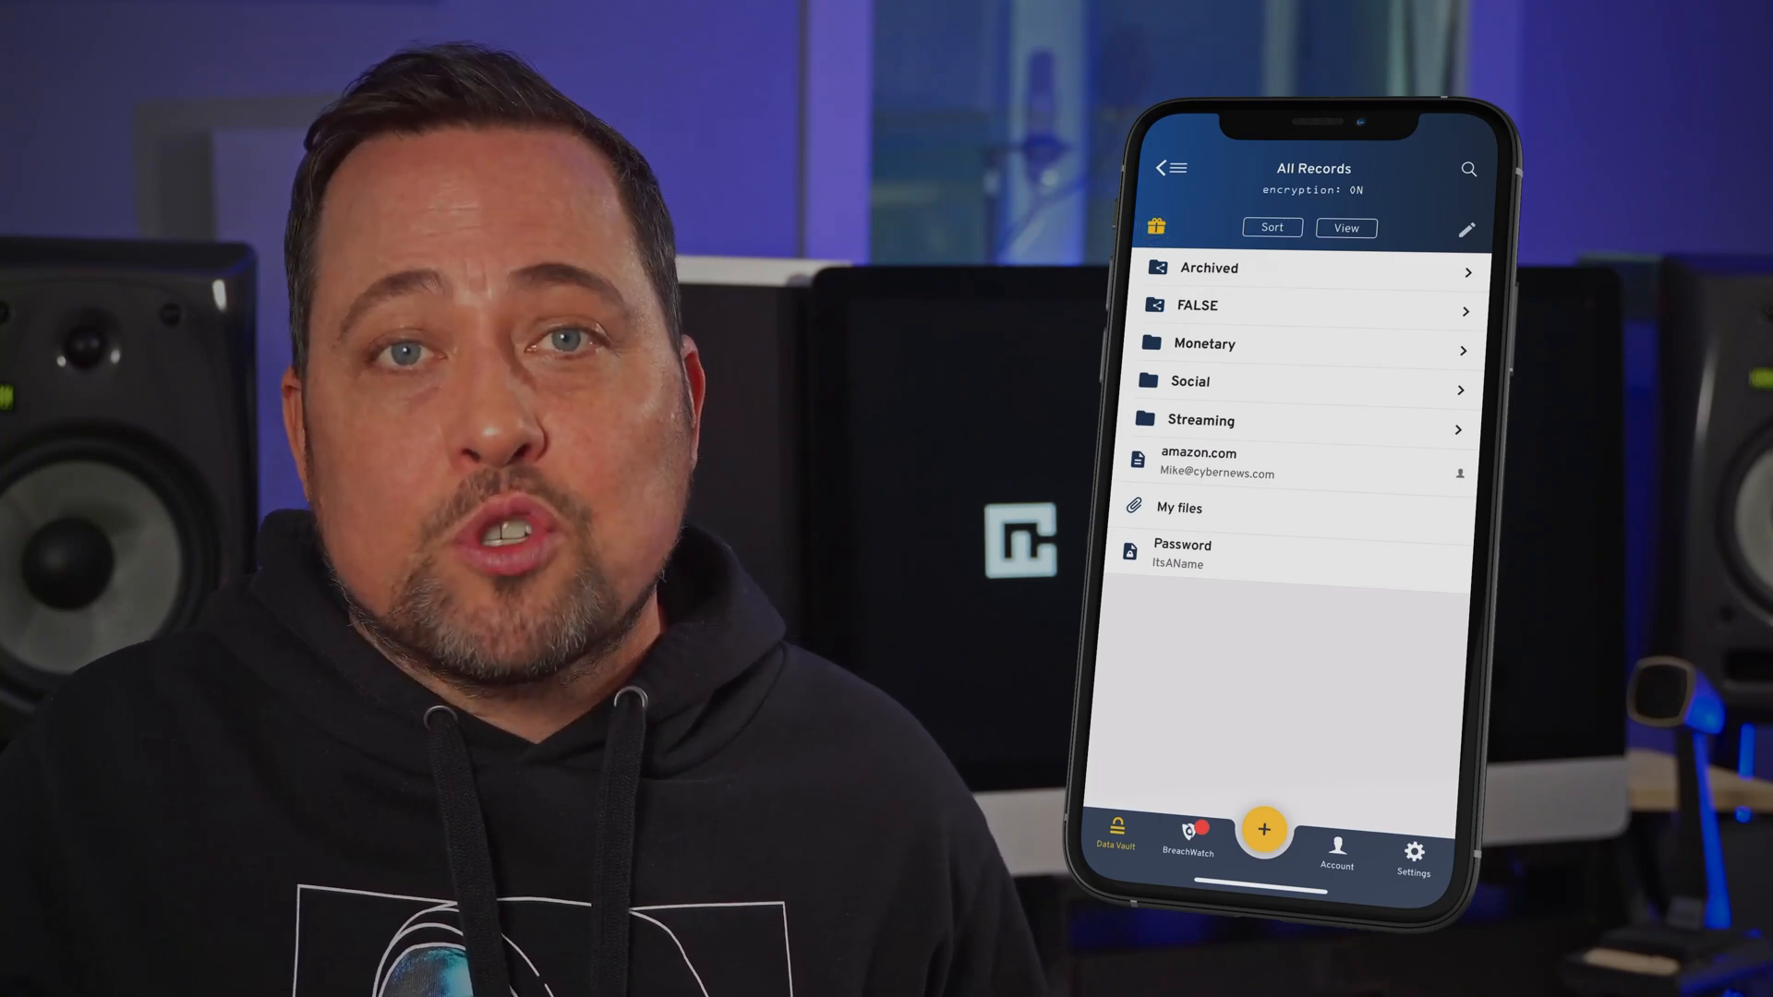
Step: Remove the 100GB storage tier and BreachWatch add-on, then view the Keeper Unlimited deal benefits
{"action": "left_click", "coordinate": [1204, 343]}
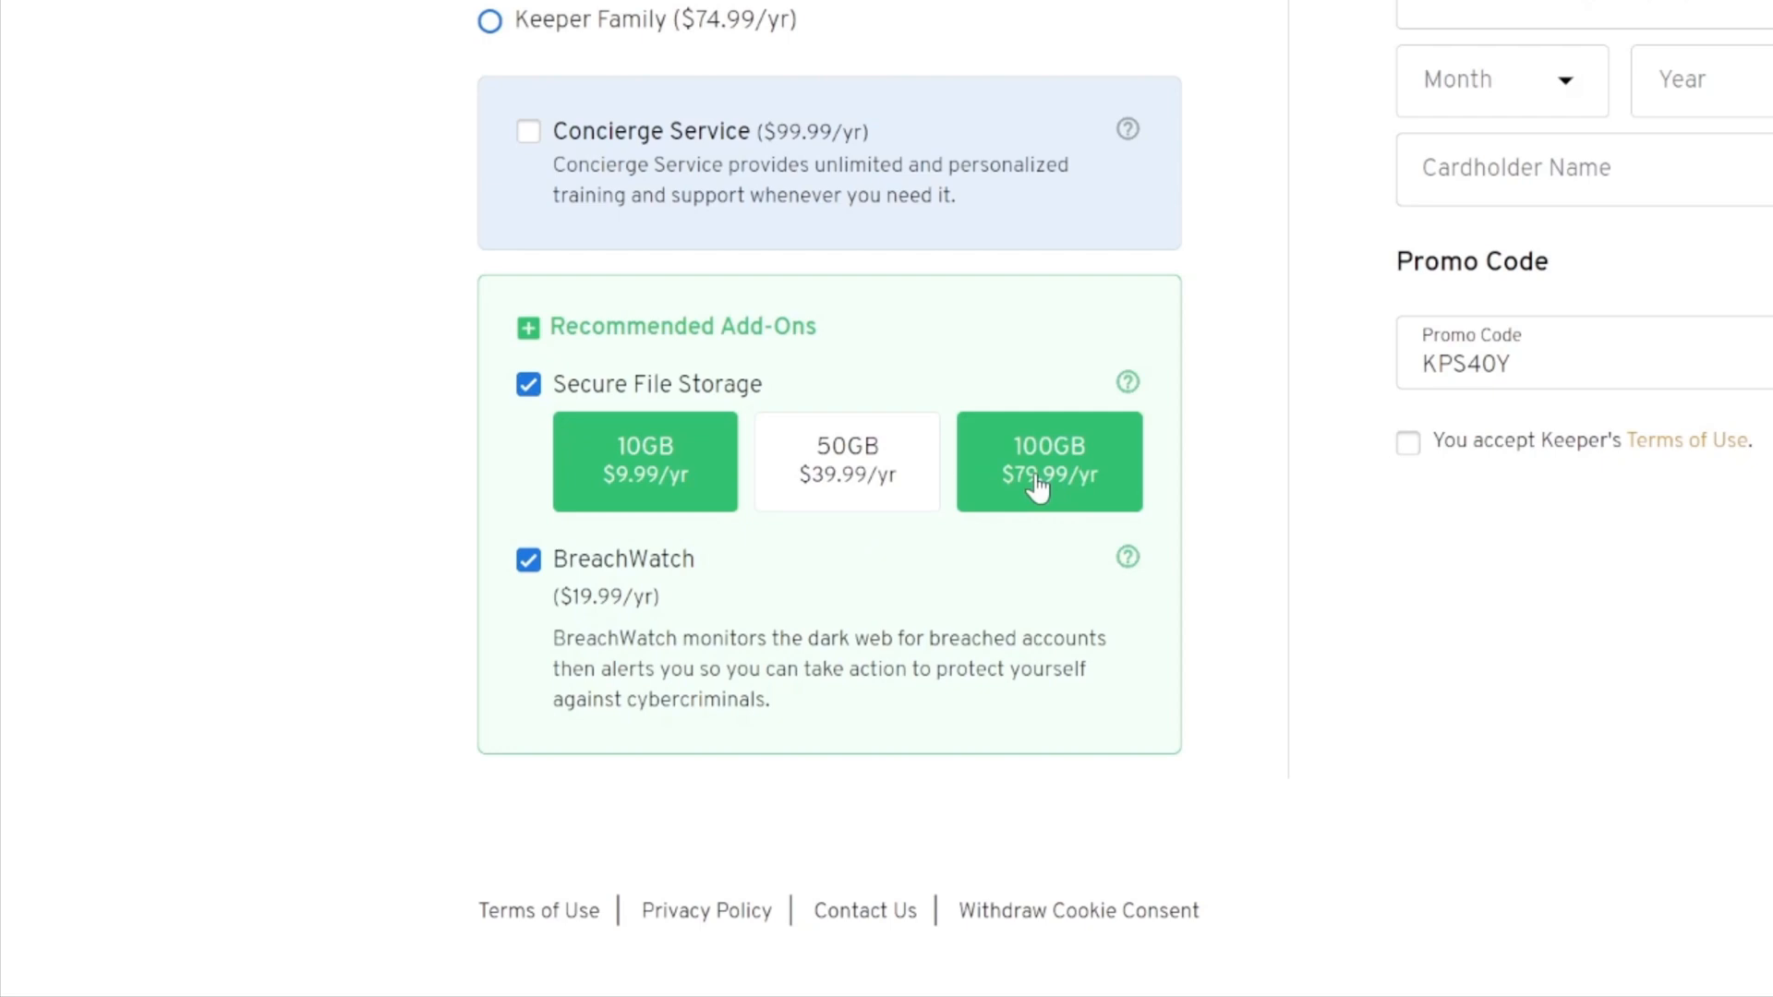
{"action": "left_click", "coordinate": [528, 560]}
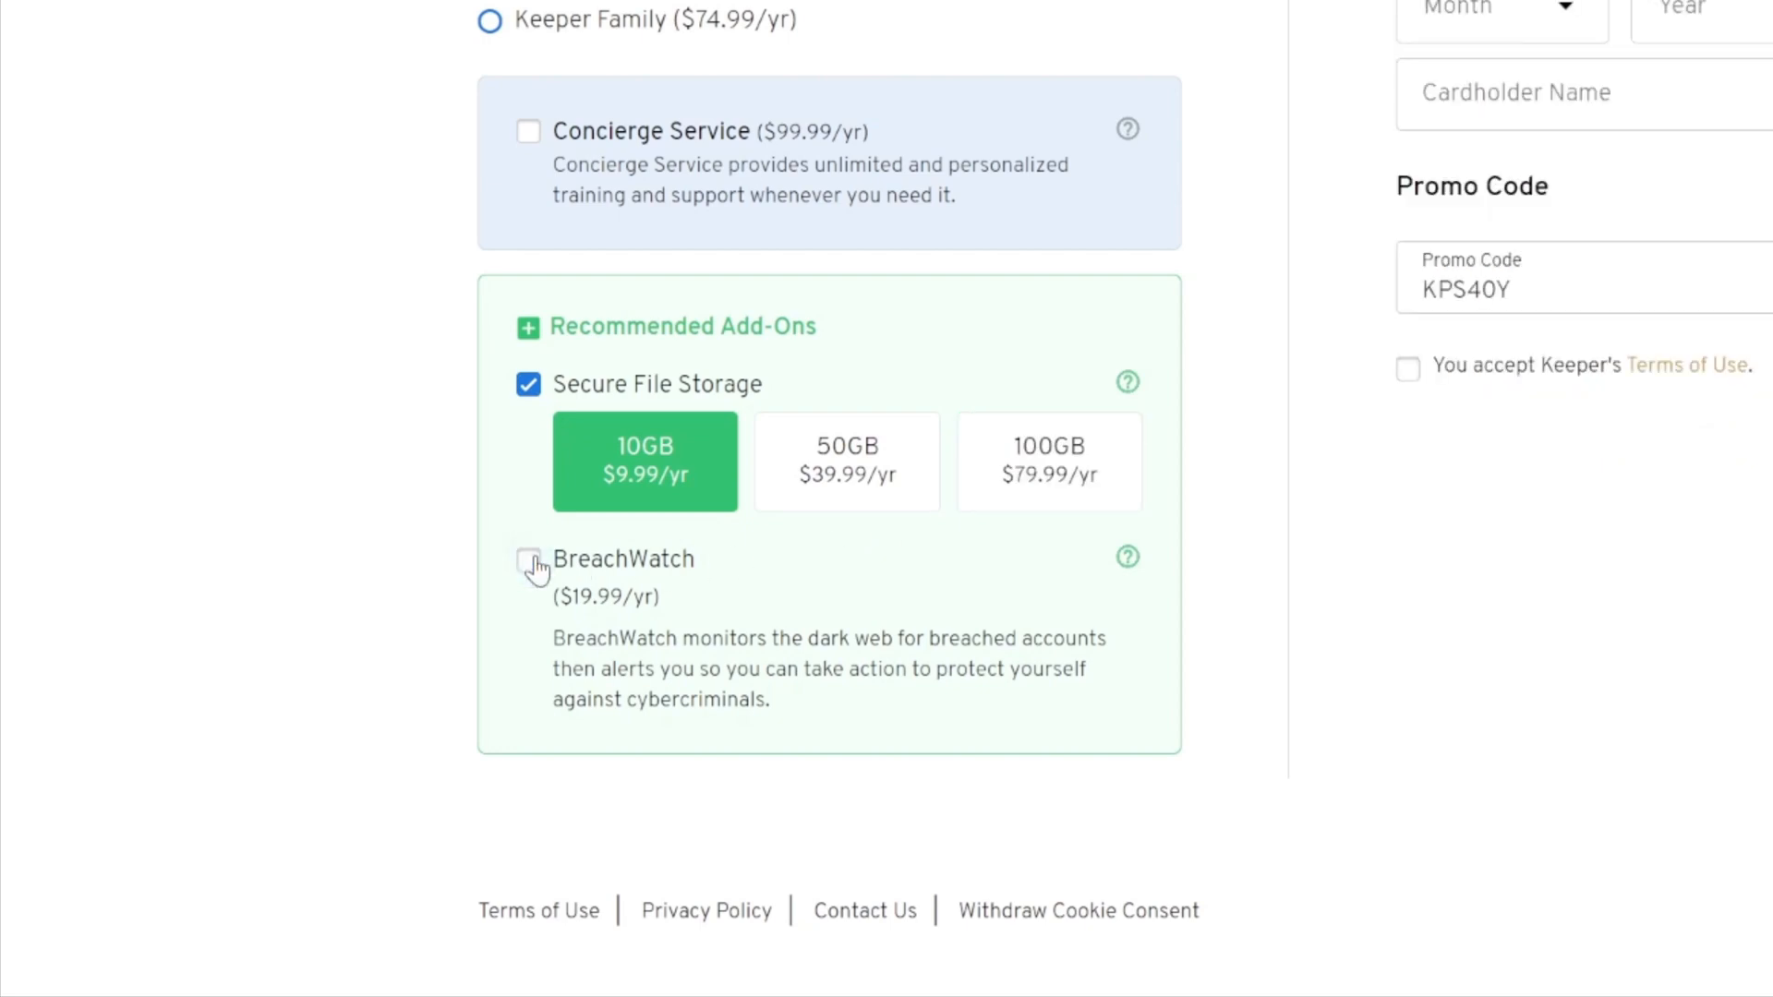
{"action": "left_click", "coordinate": [528, 561]}
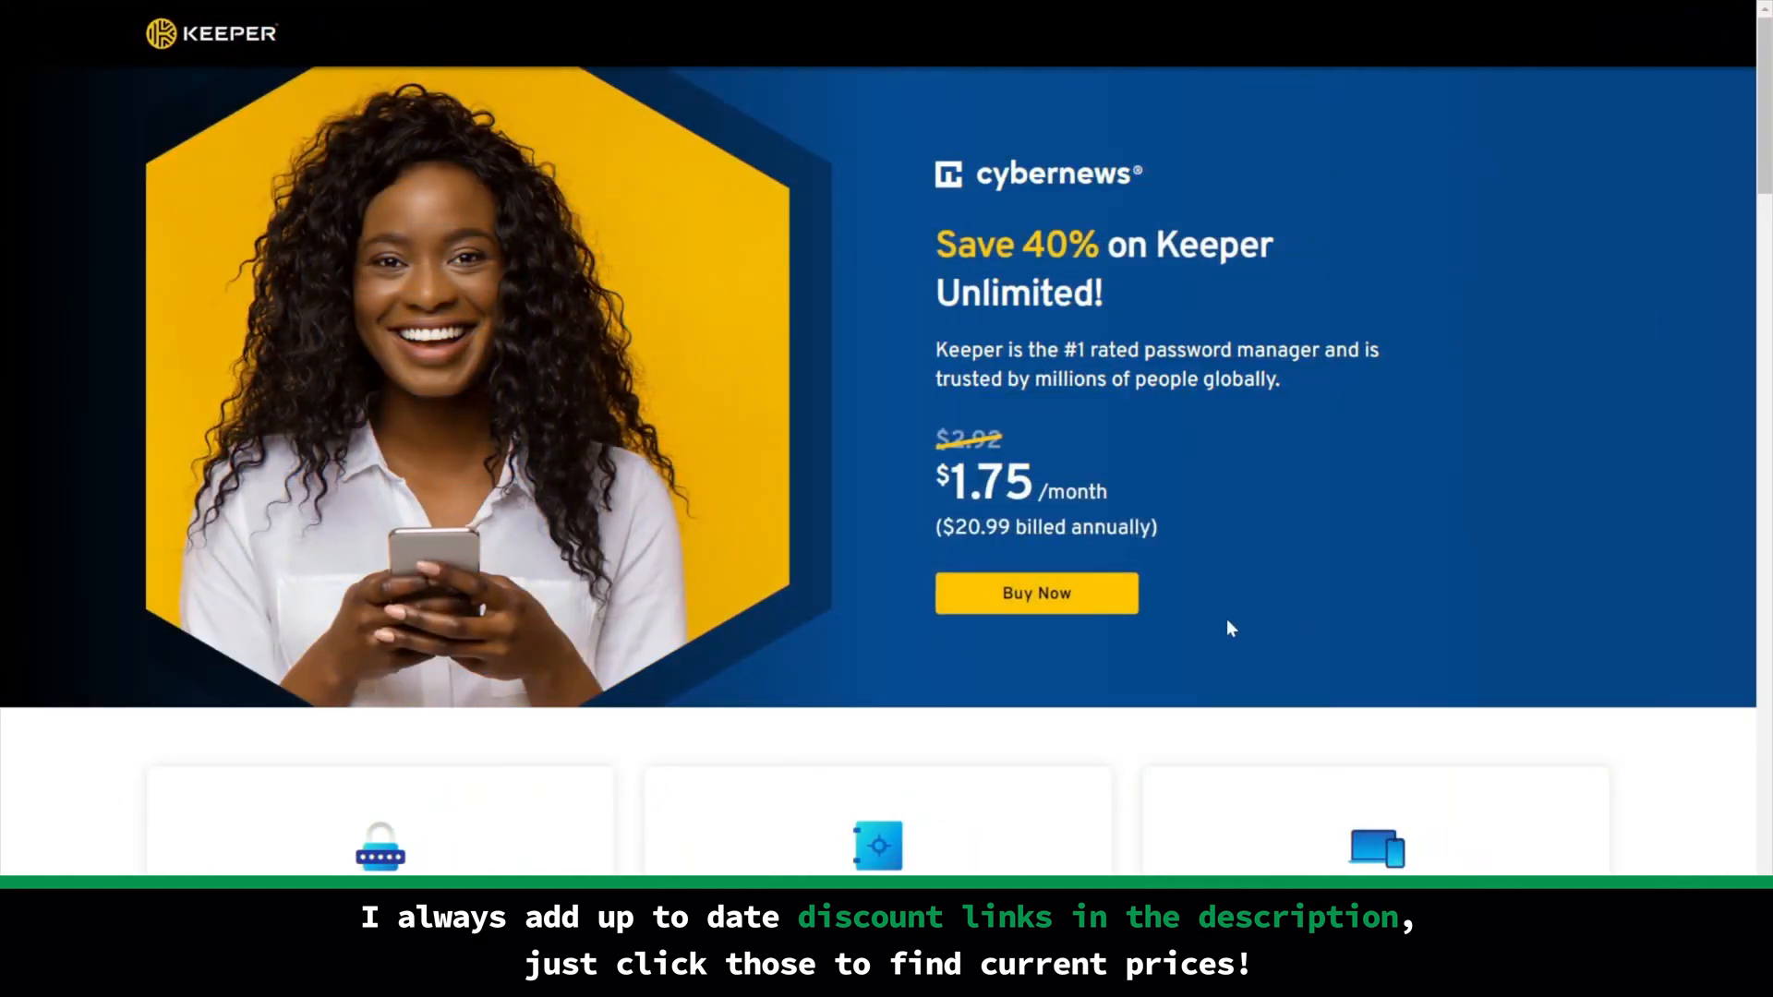
{"action": "scroll", "scroll_direction": "down", "scroll_amount": 3}
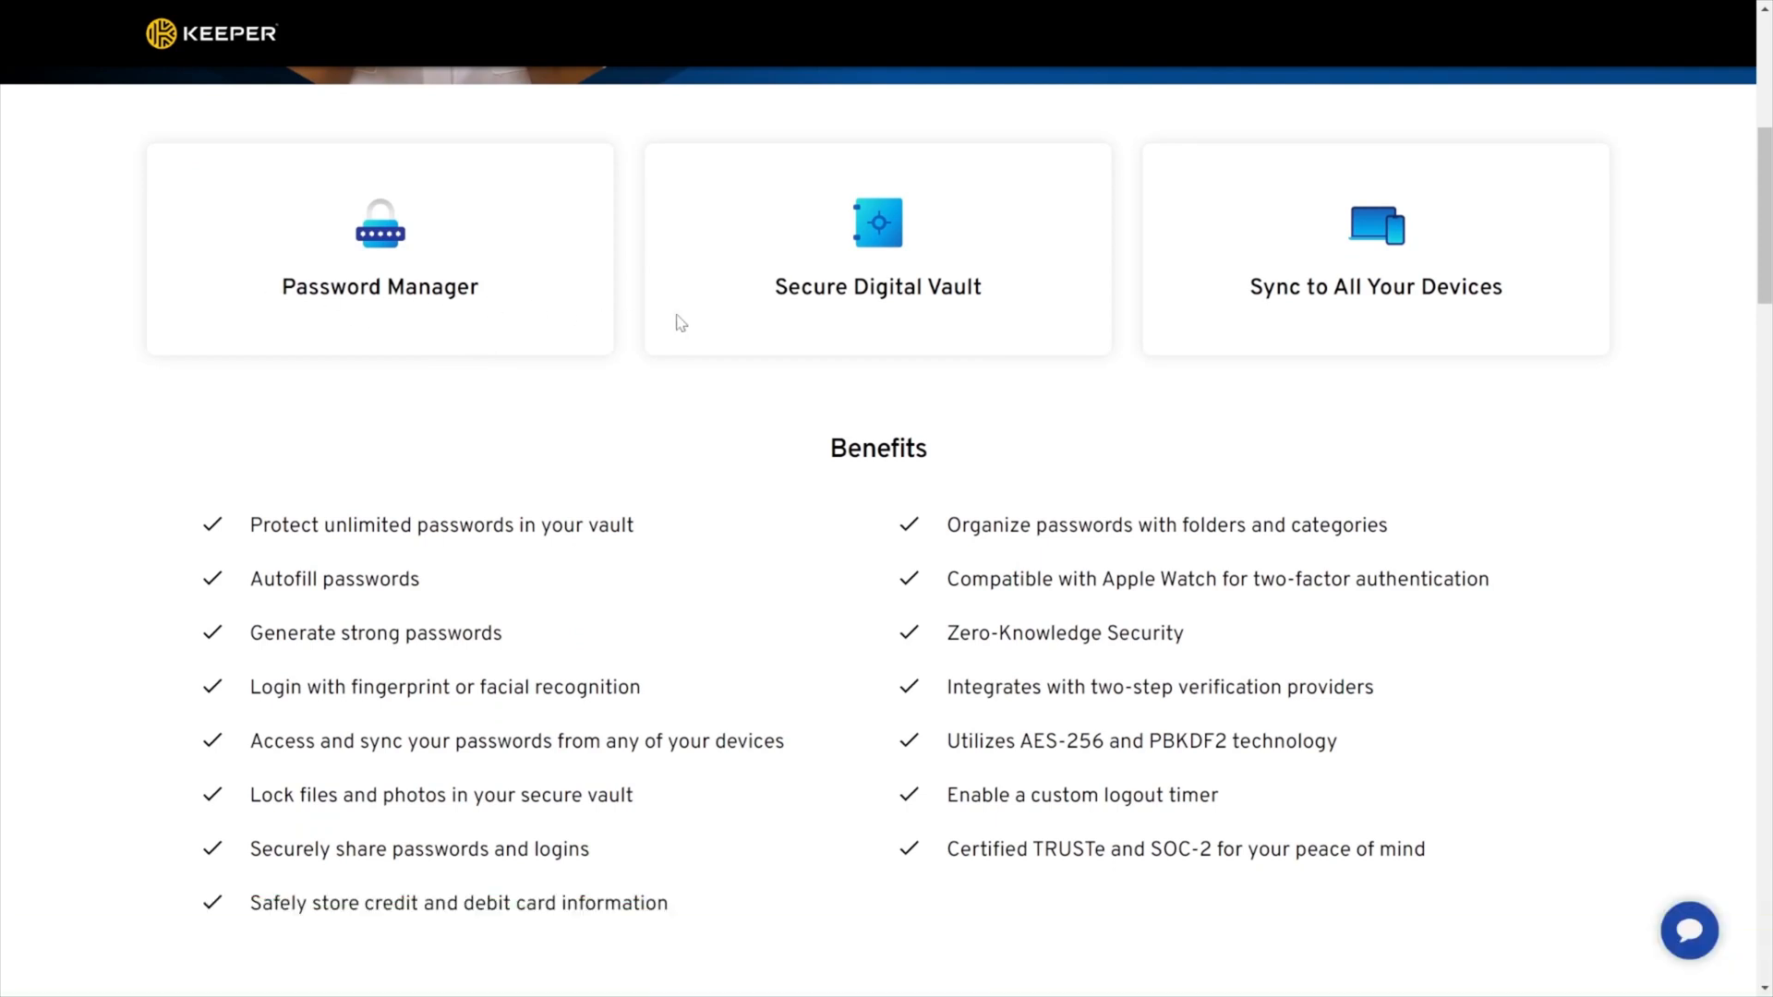
{"action": "mouse_move", "coordinate": [1490, 410]}
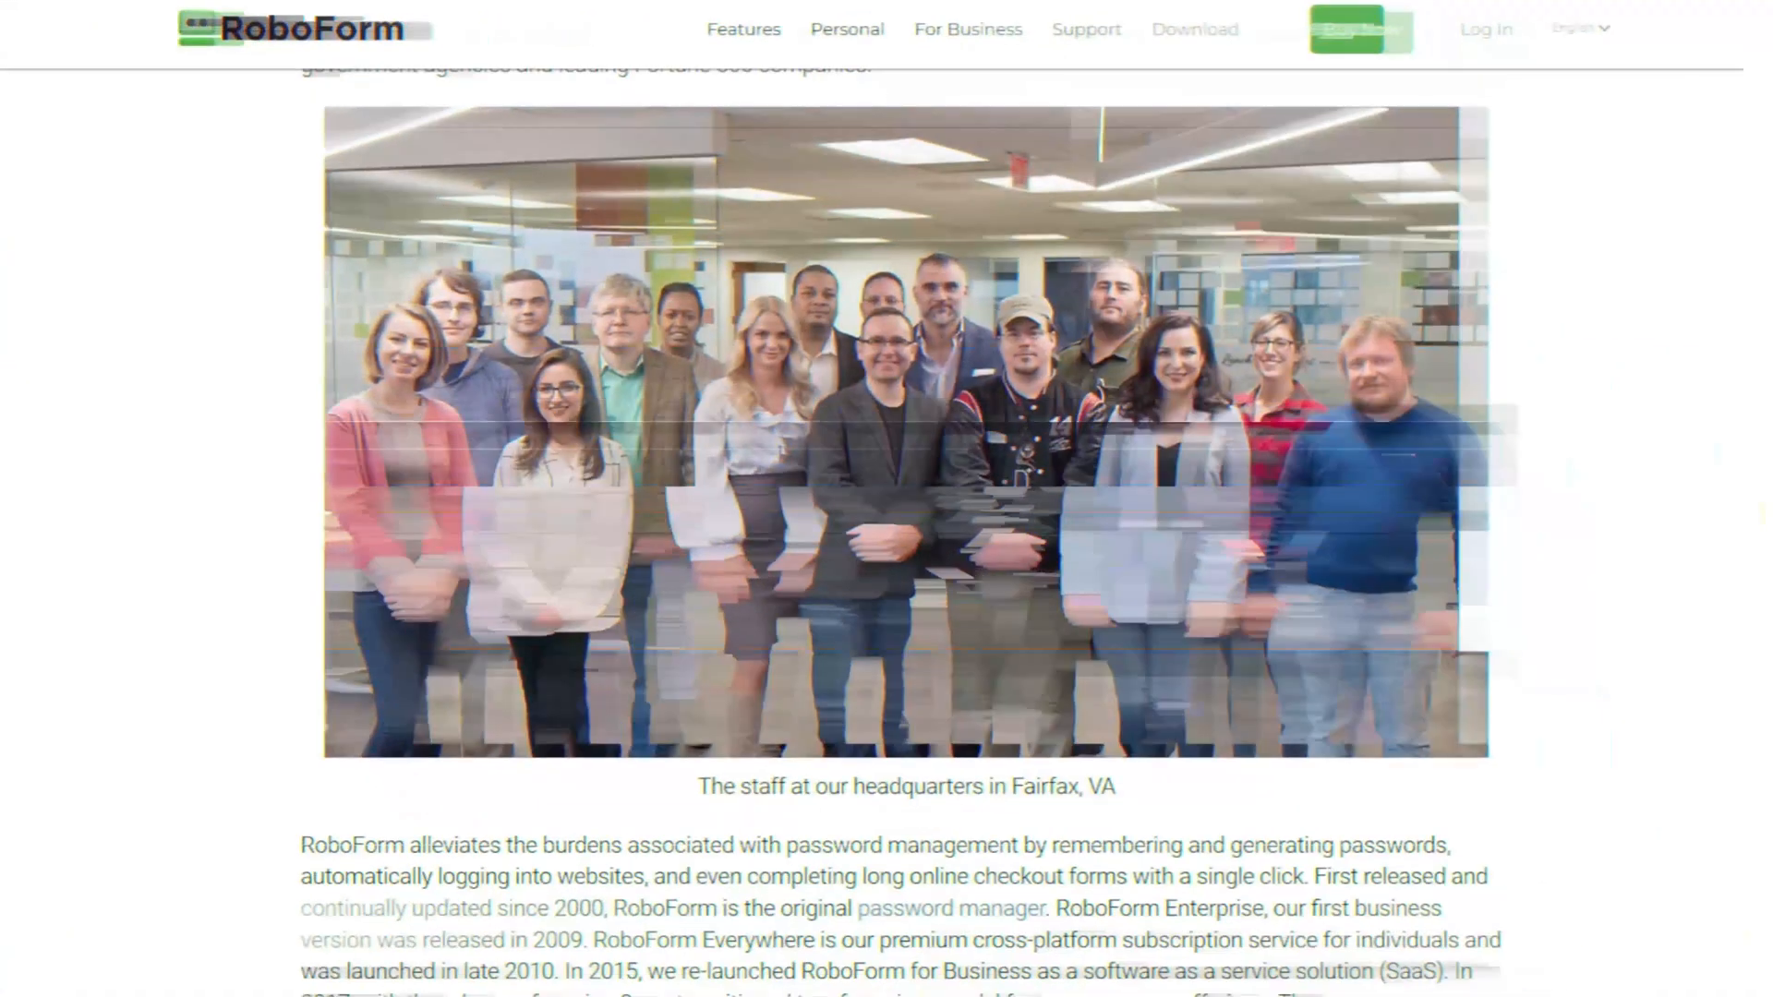
Step: Browse the Applications, Identities, Contacts and Safenotes categories in RoboForm Editor
{"action": "scroll", "scroll_direction": "down", "scroll_amount": 3}
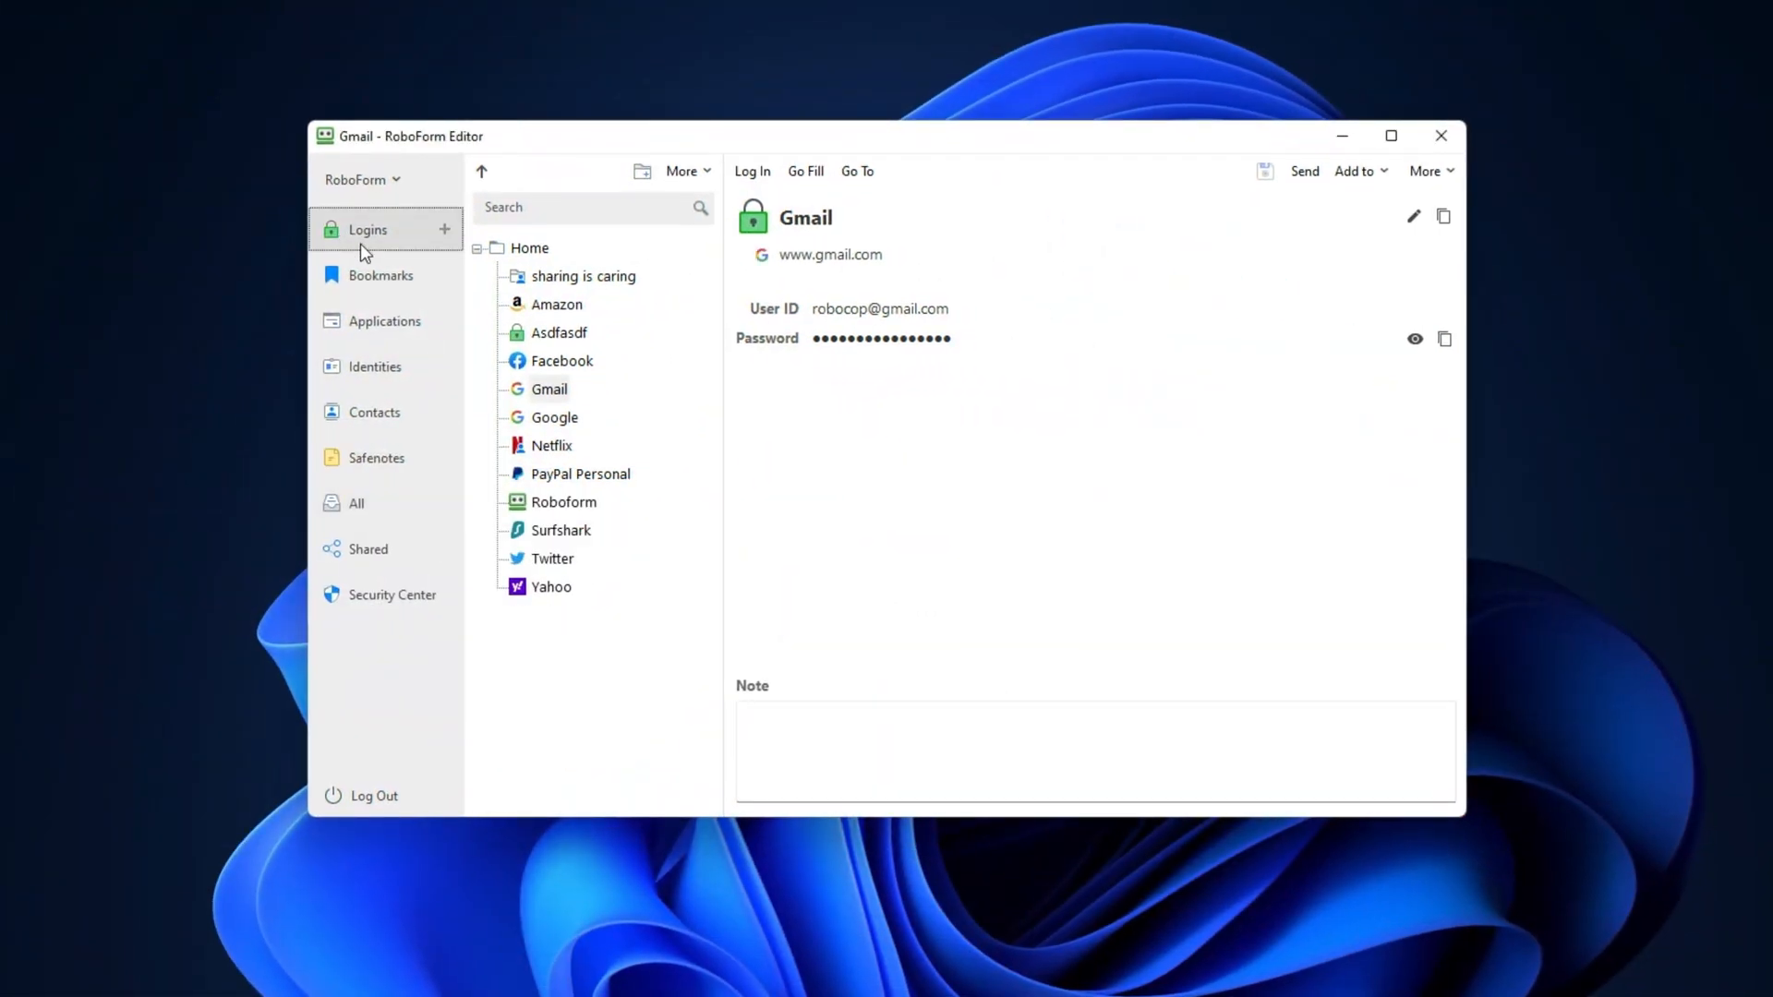
{"action": "left_click", "coordinate": [384, 320]}
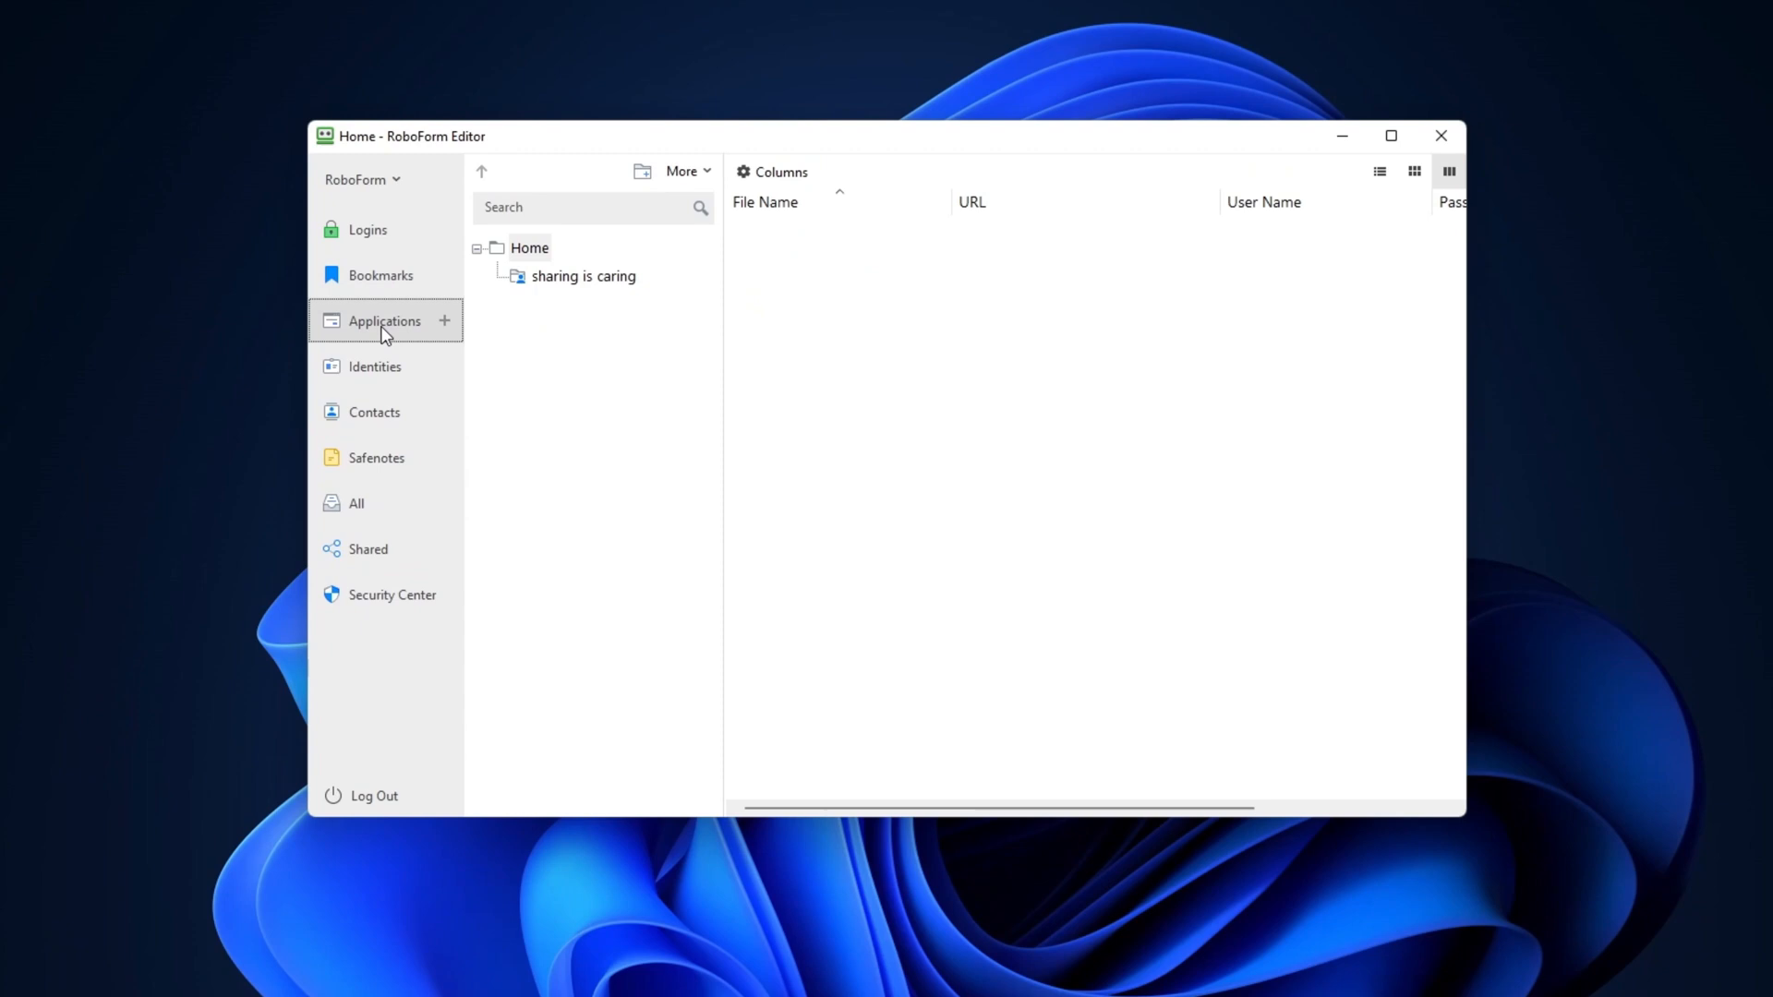
{"action": "left_click", "coordinate": [374, 367]}
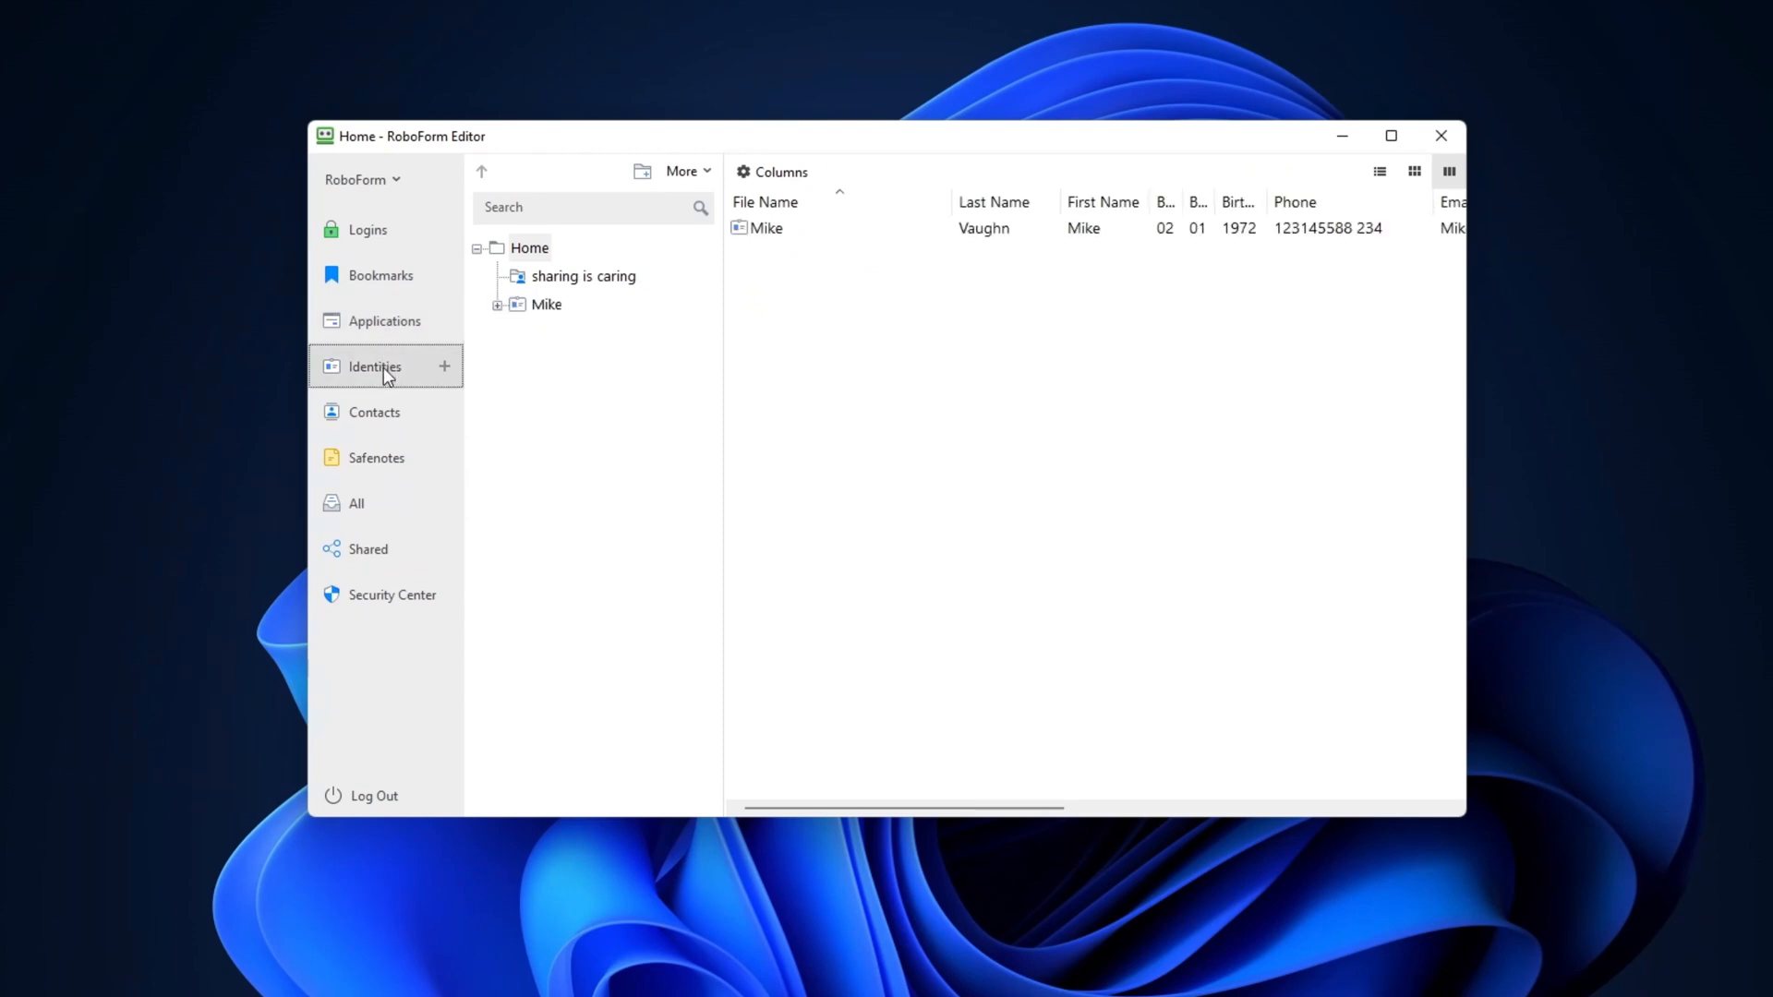
{"action": "left_click", "coordinate": [374, 412]}
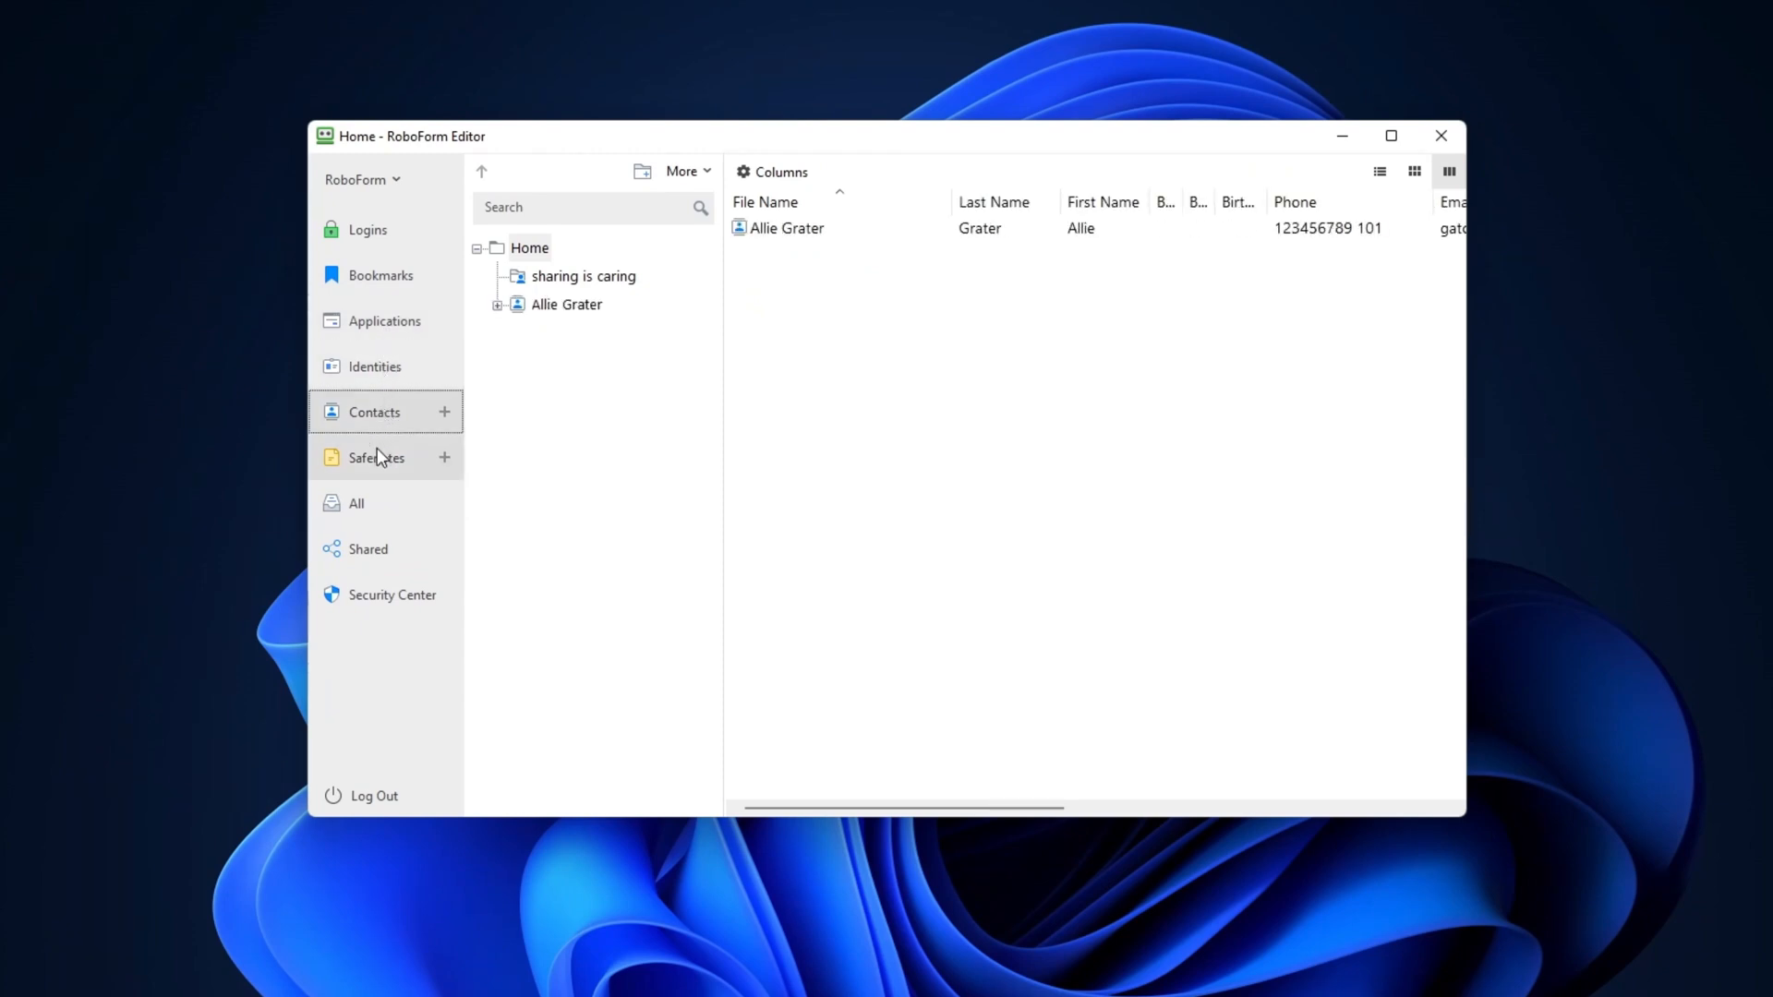
{"action": "left_click", "coordinate": [357, 504]}
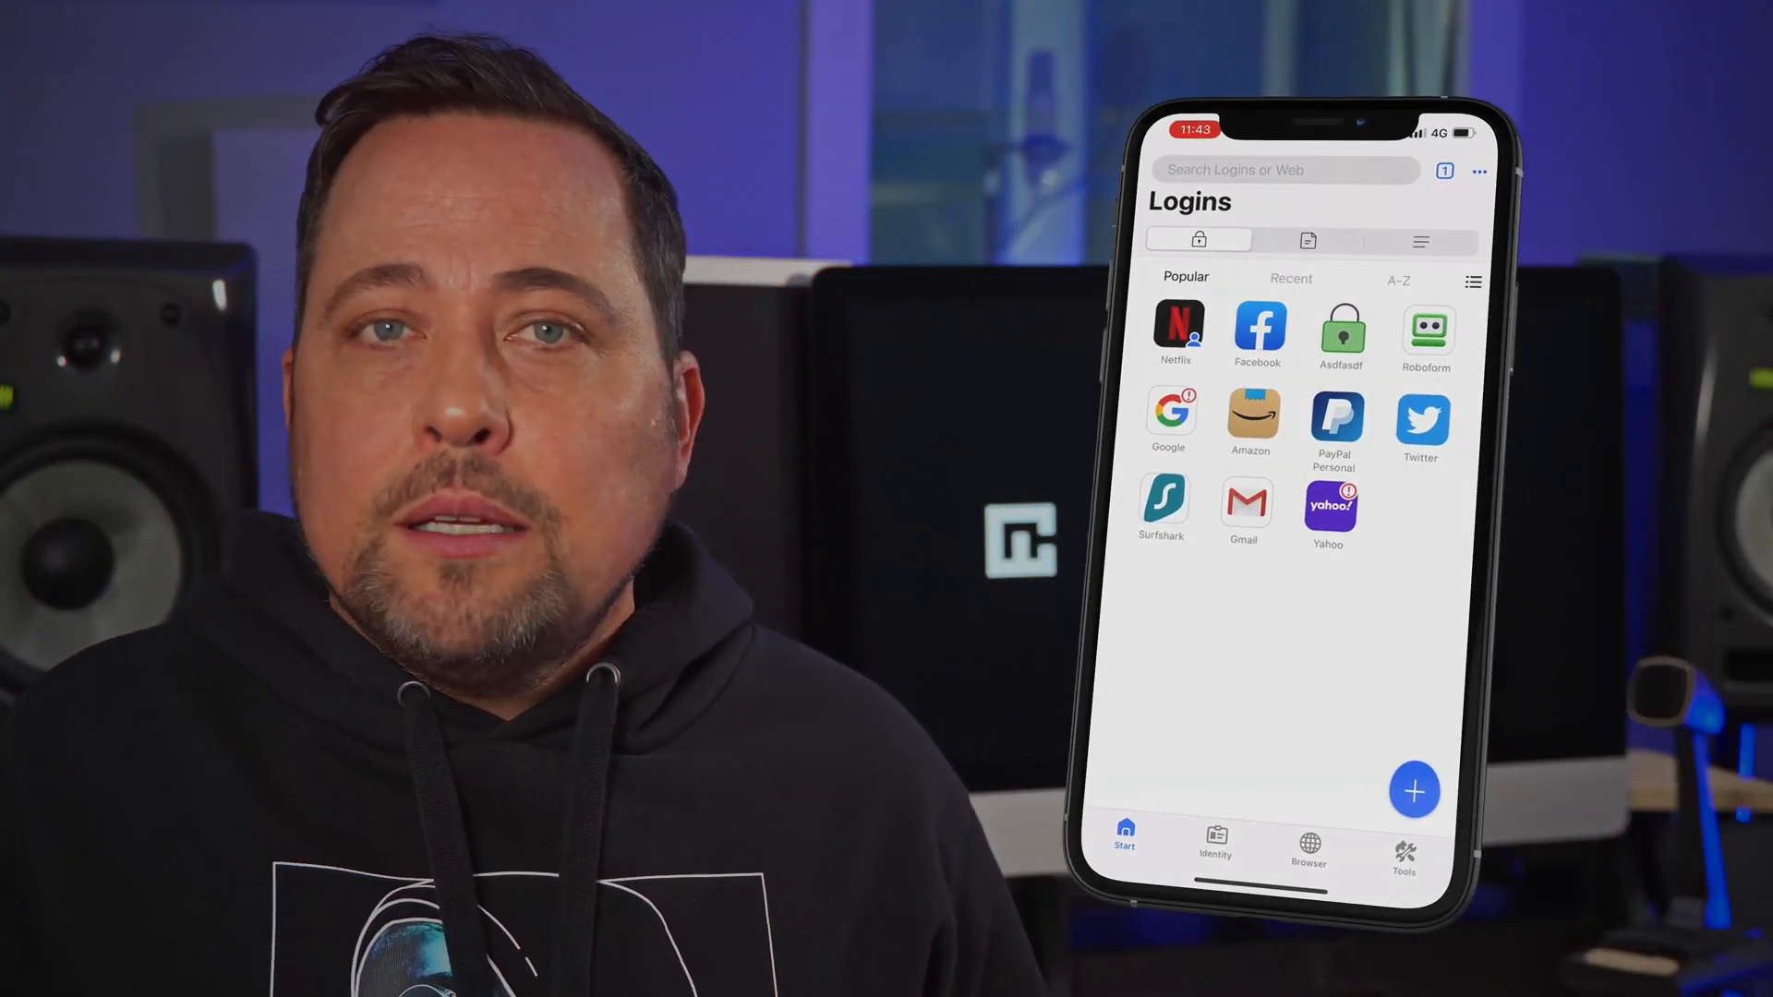
Step: Review the Security Center 48% score and reused passwords, then the password generator options
{"action": "left_click", "coordinate": [1213, 842]}
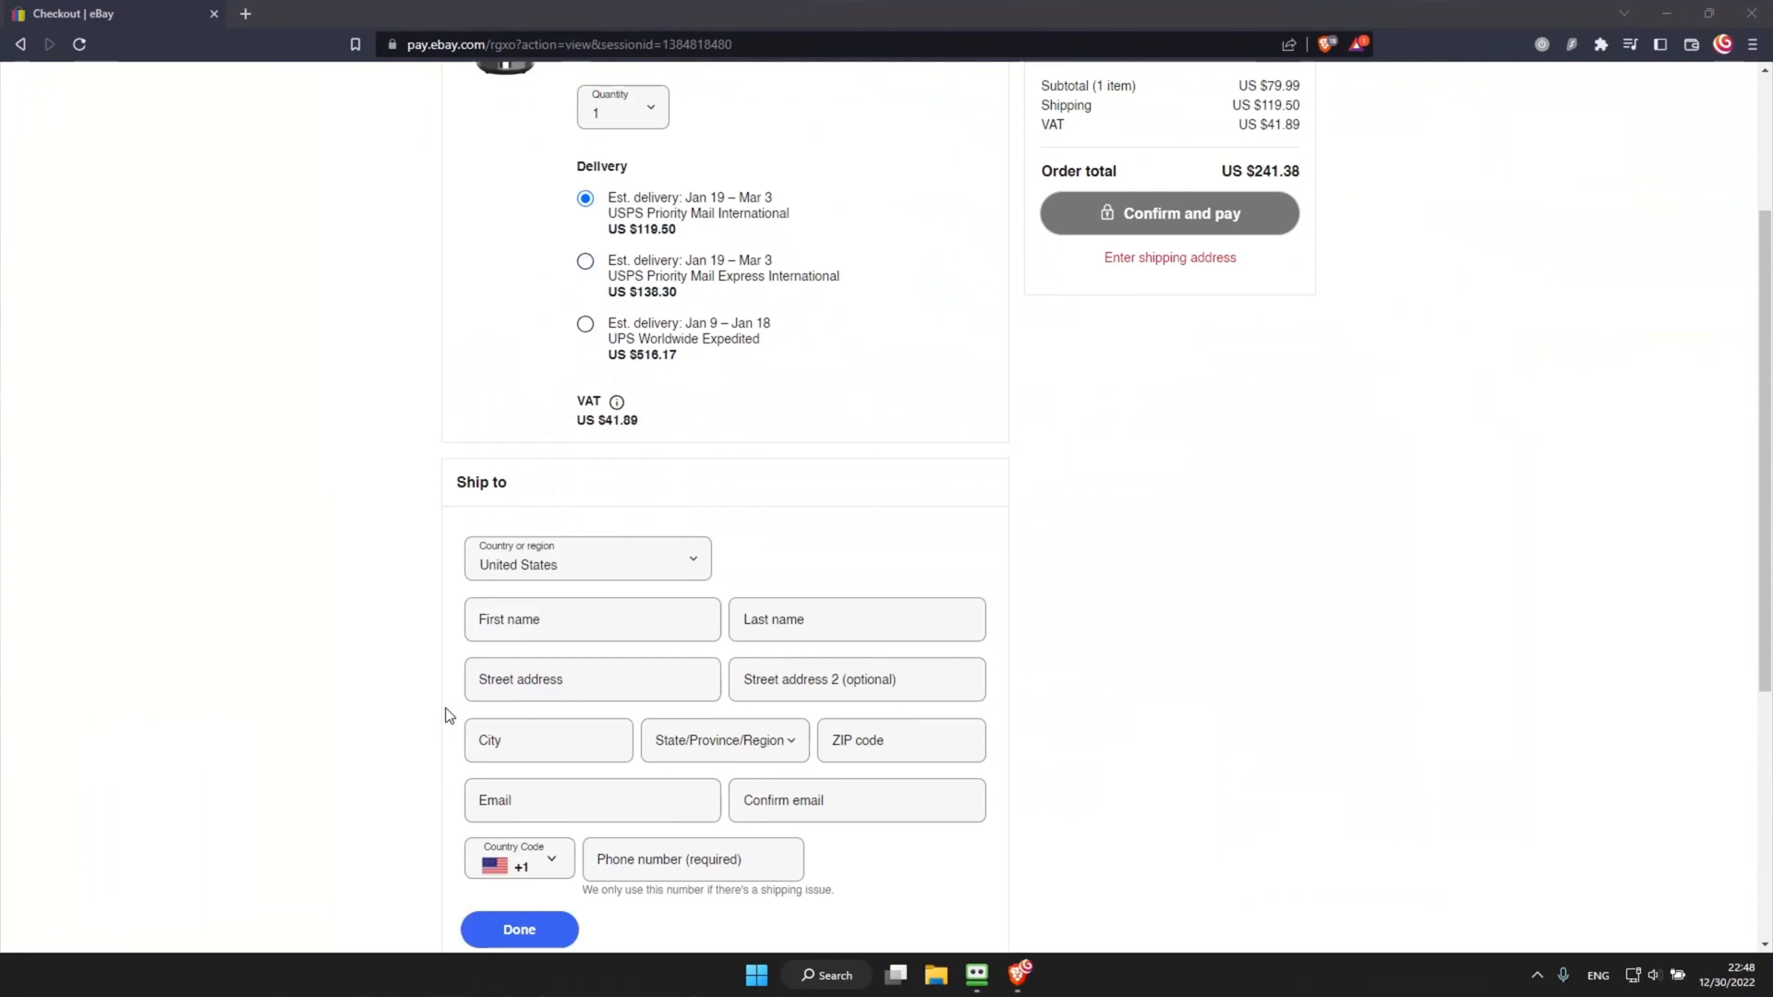
{"action": "scroll", "scroll_direction": "down", "scroll_amount": 3}
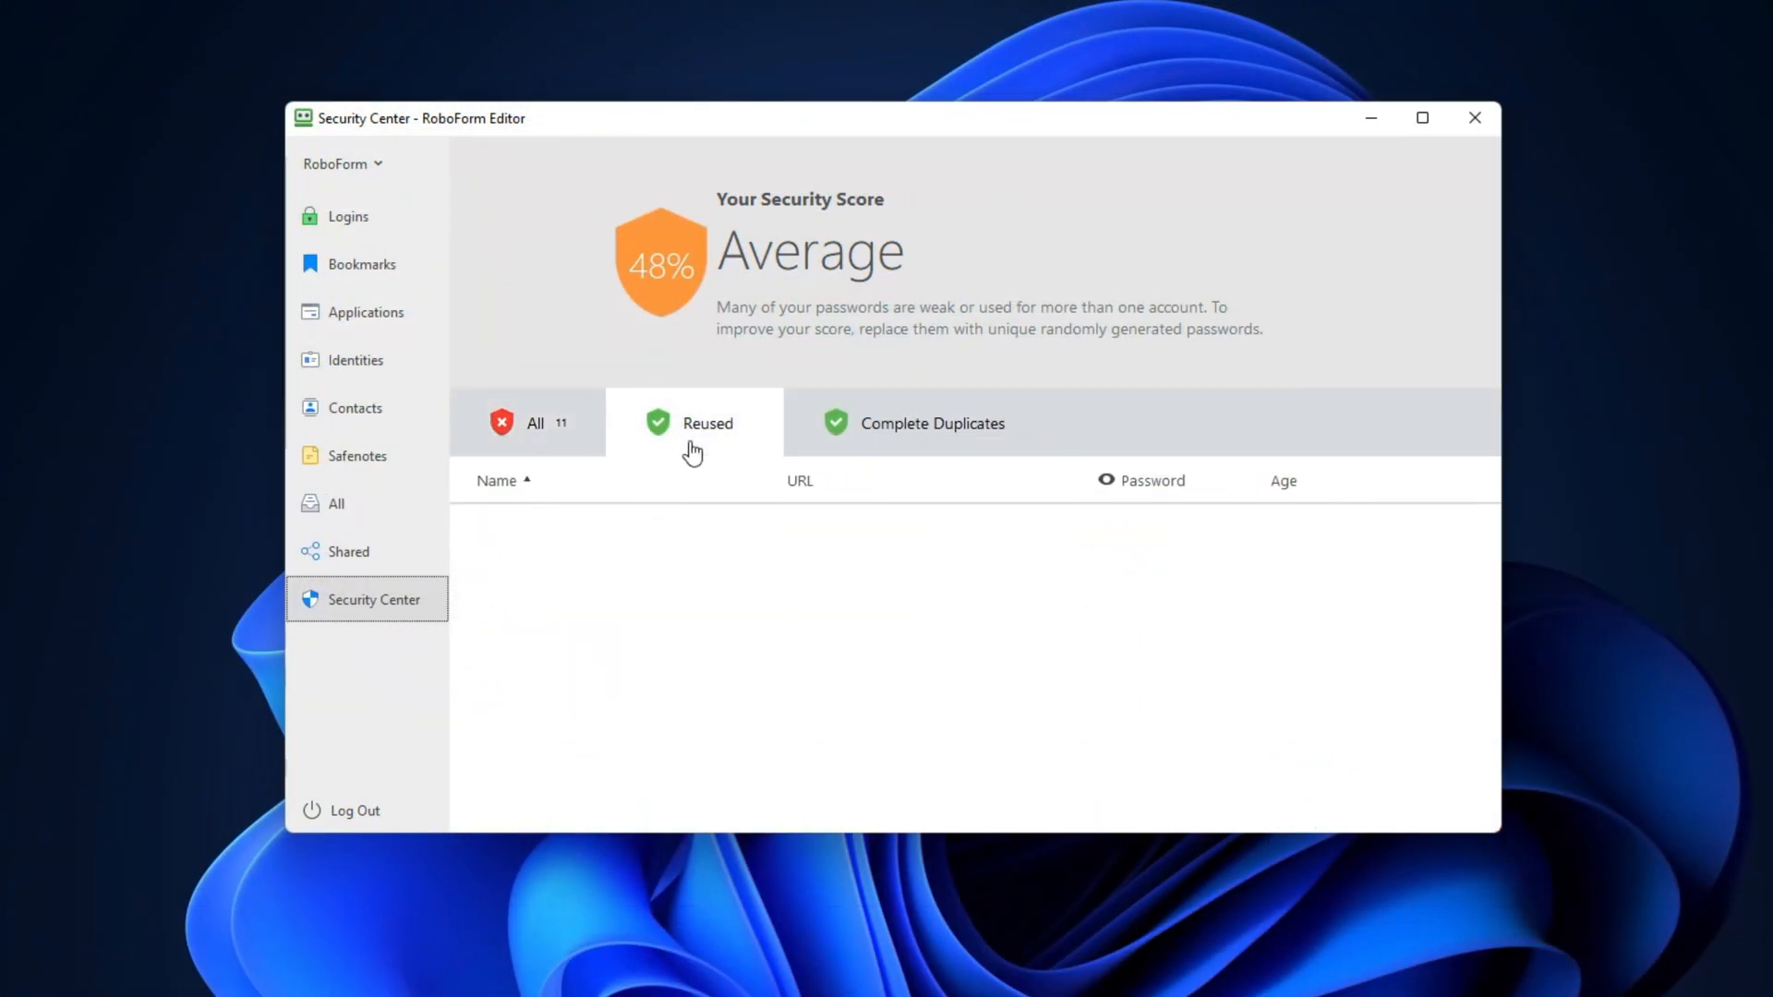
{"action": "left_click", "coordinate": [532, 423]}
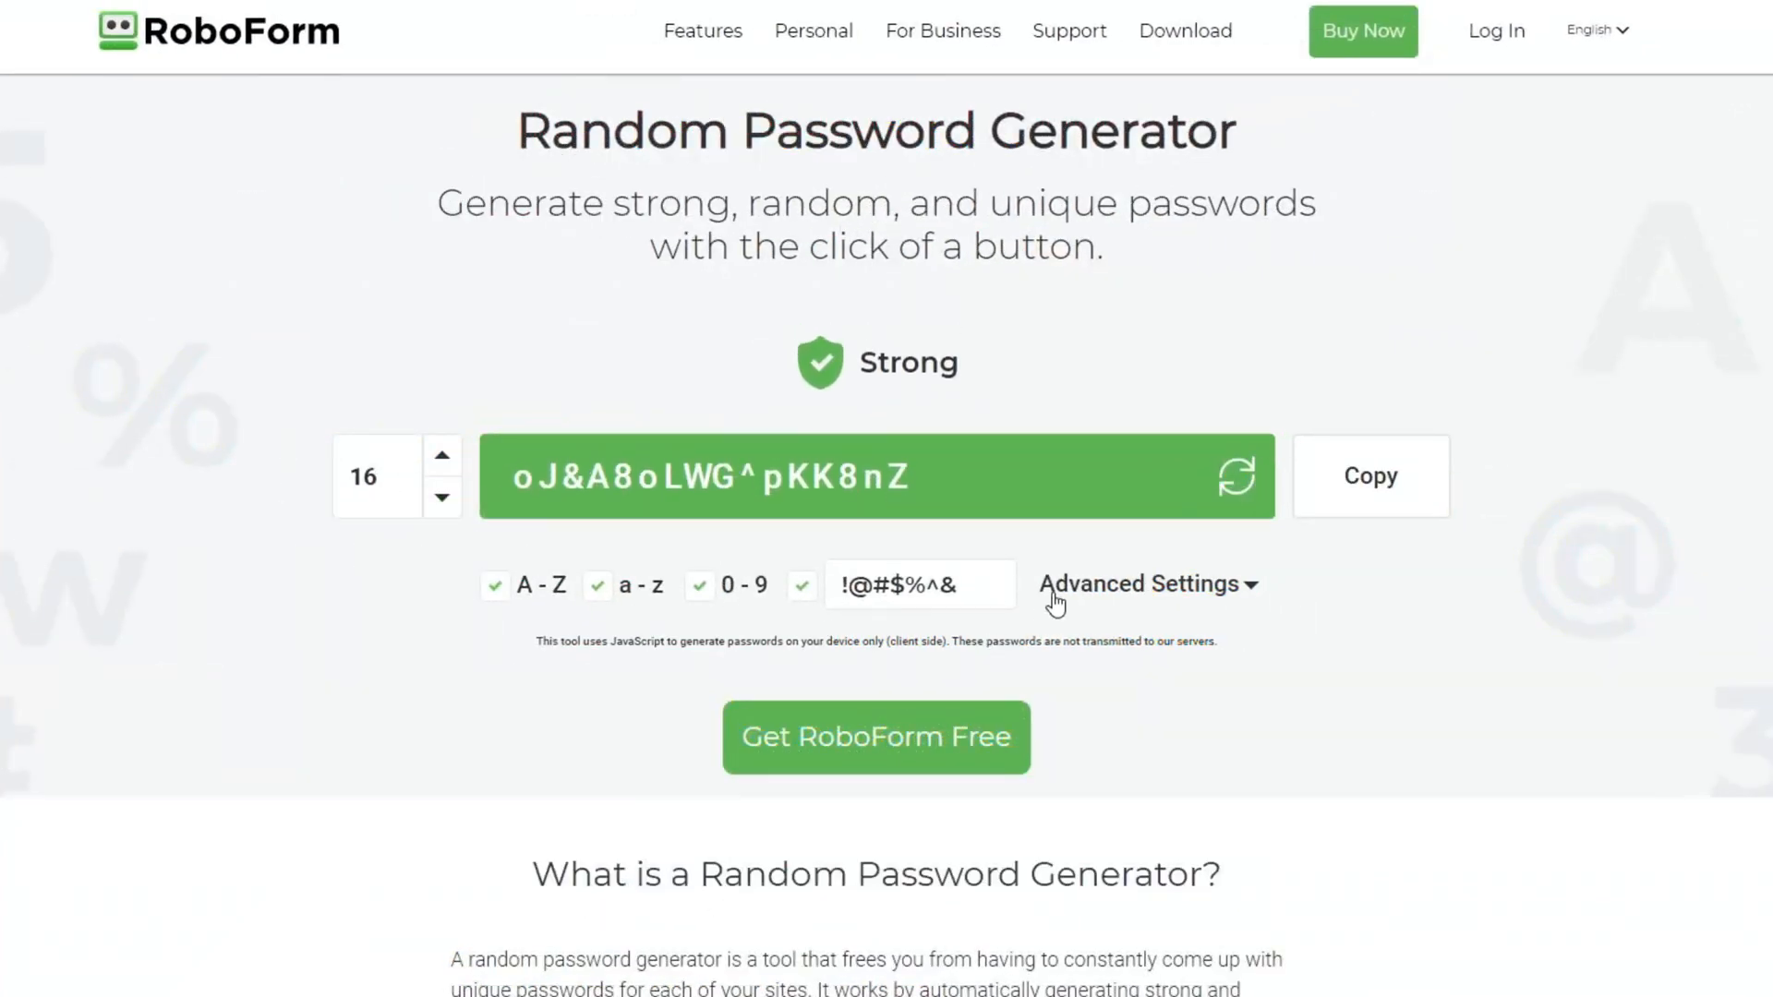
{"action": "left_click", "coordinate": [1236, 476]}
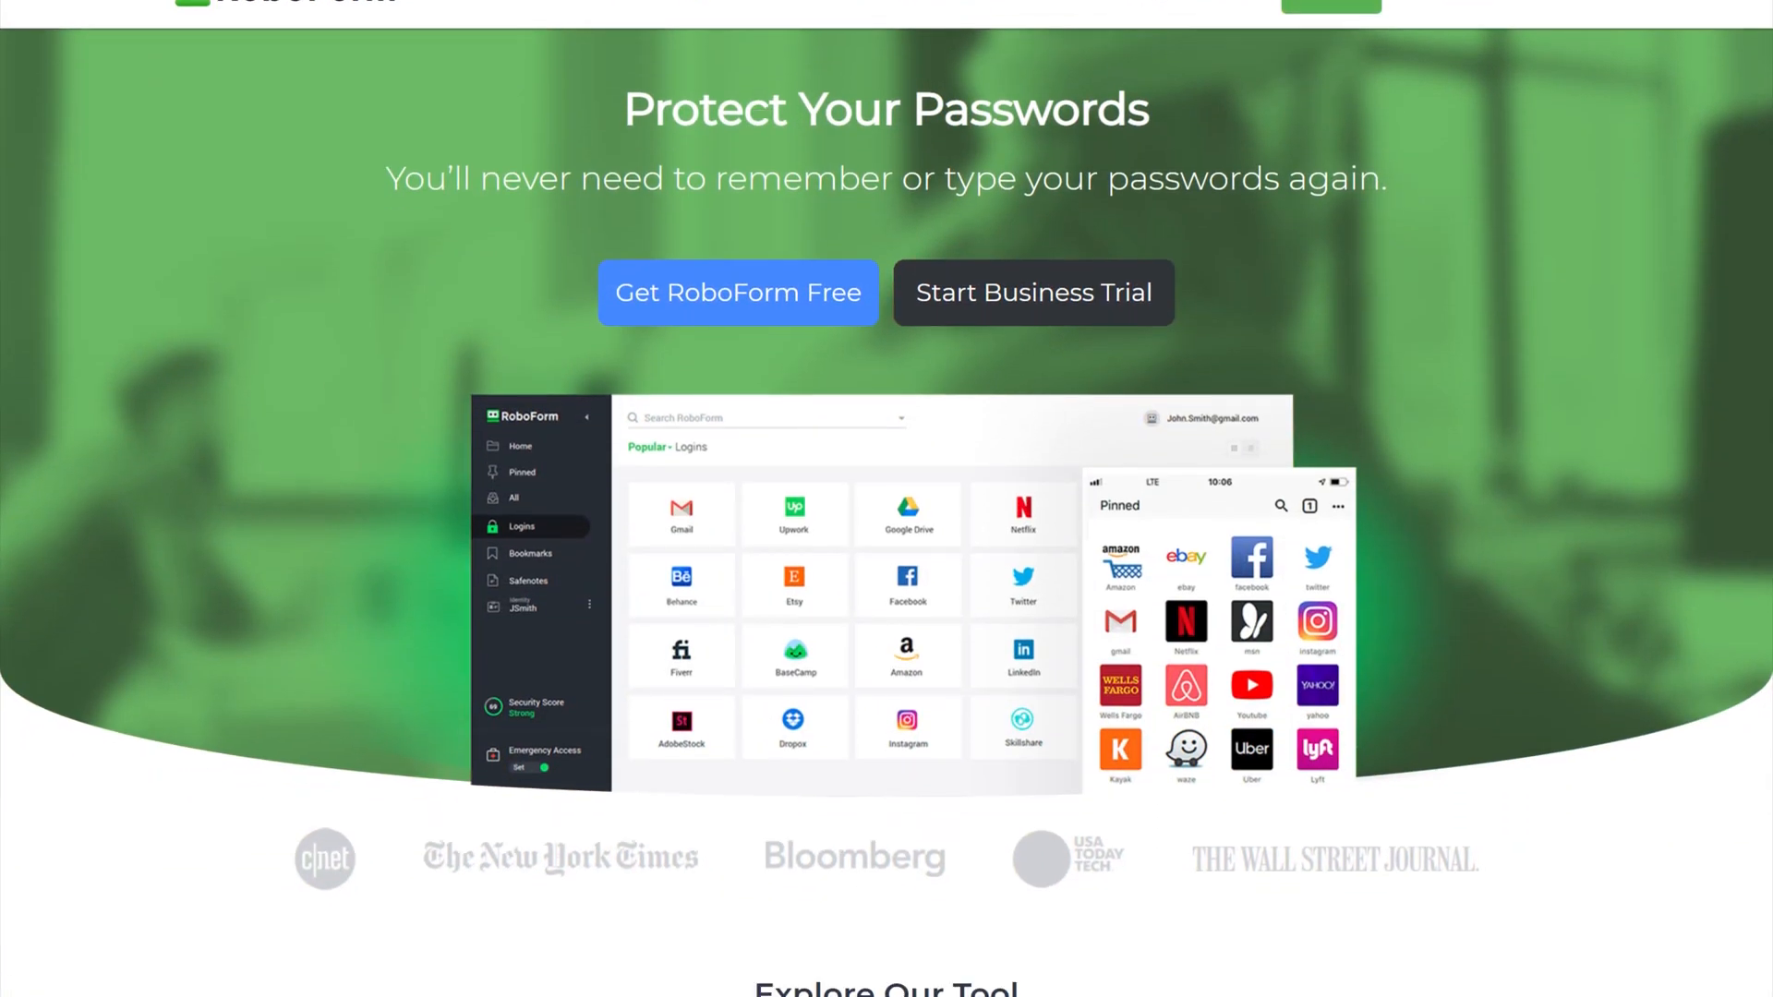
Step: Scroll the RoboForm pricing page down to the RoboForm Everywhere Includes feature list
{"action": "scroll", "scroll_direction": "down", "scroll_amount": 3}
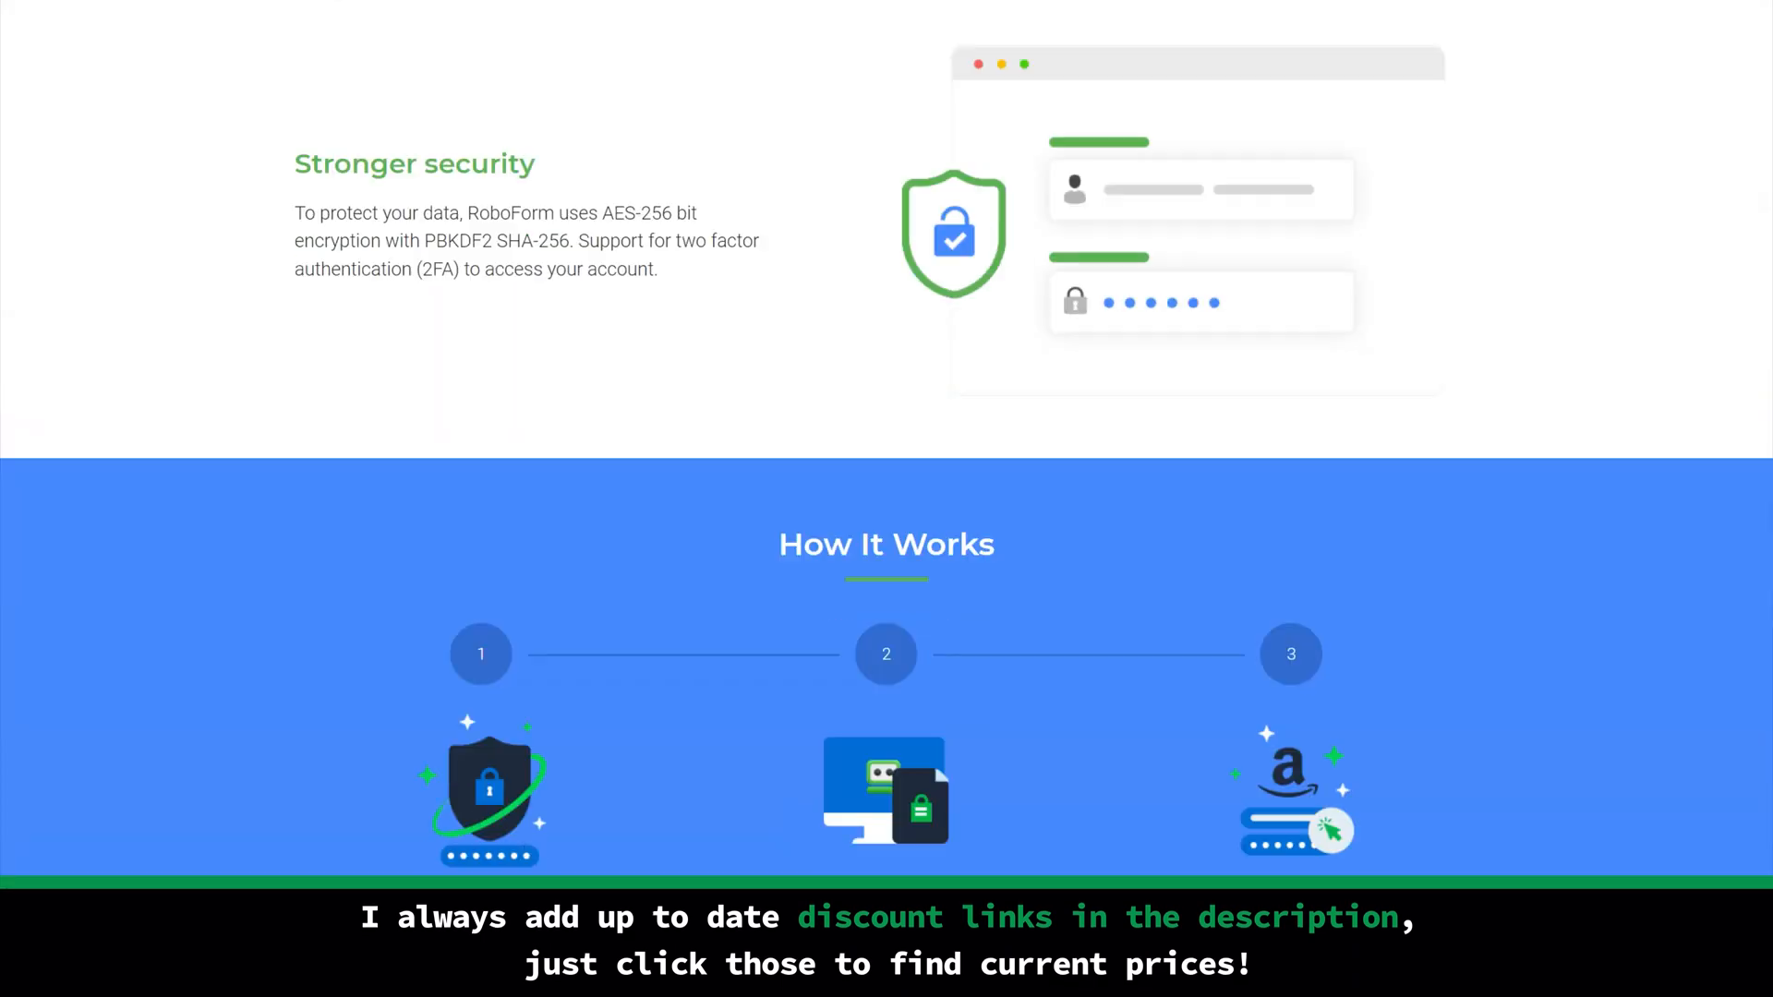
{"action": "scroll", "scroll_direction": "down", "scroll_amount": 3}
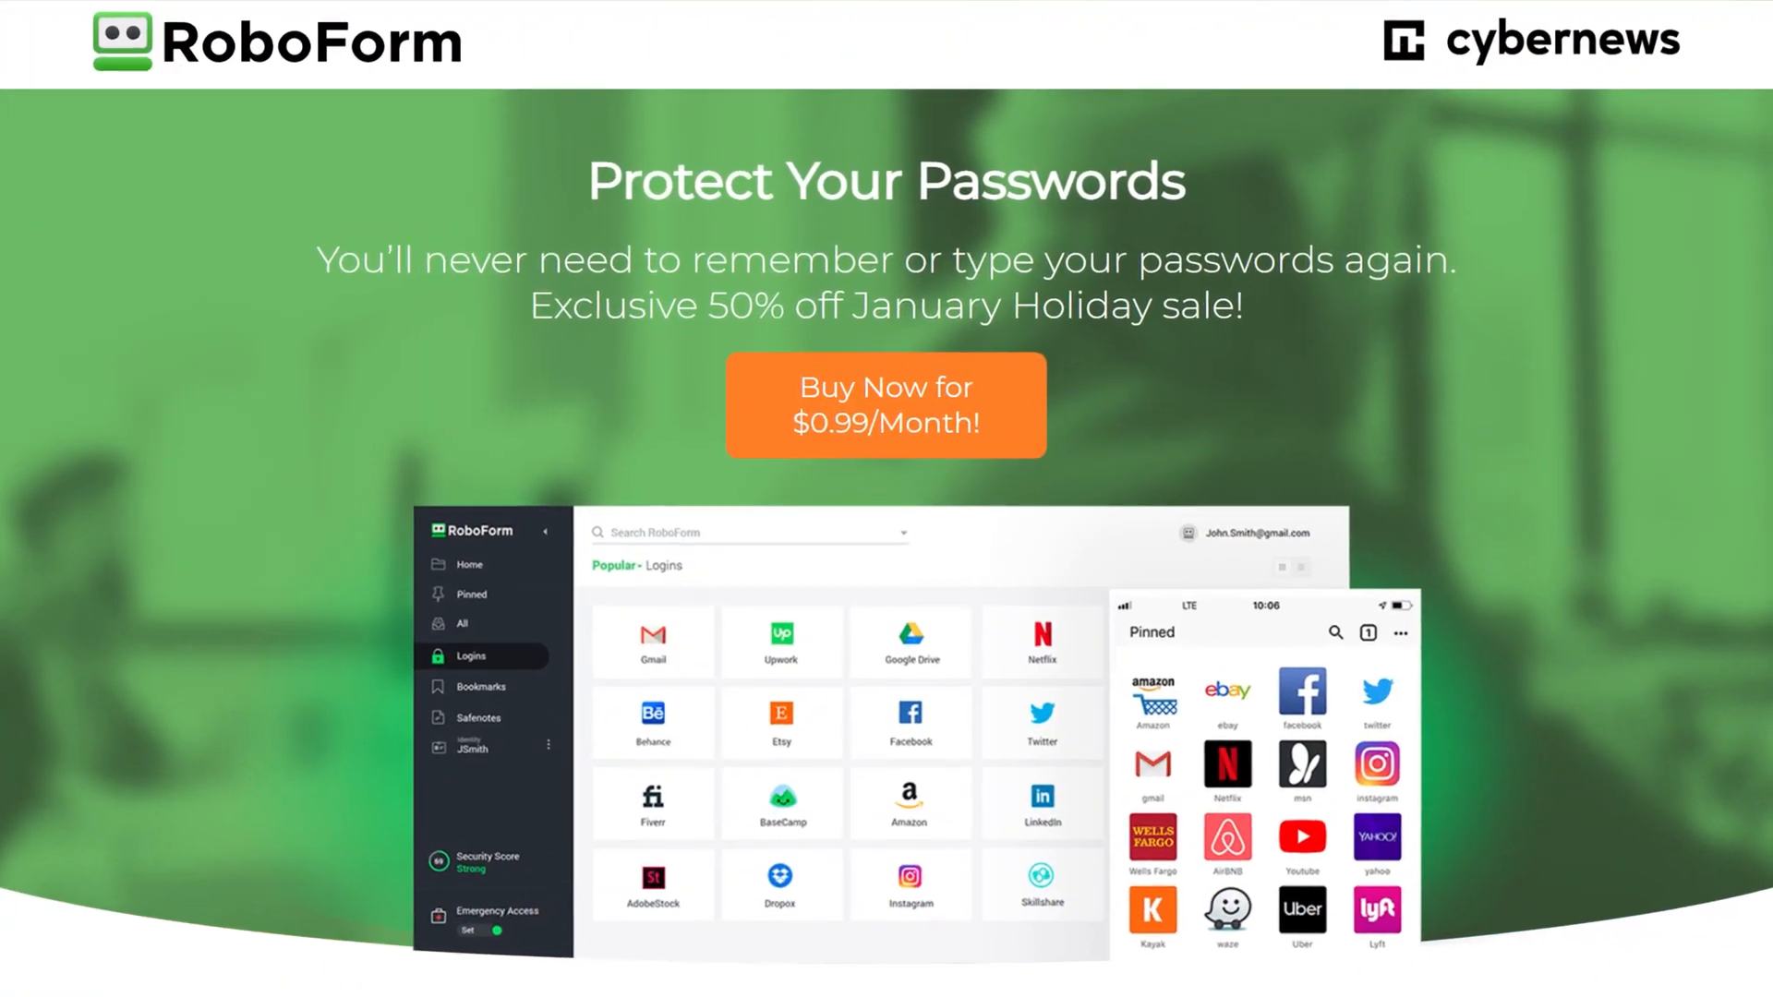
{"action": "scroll", "scroll_direction": "down", "scroll_amount": 3}
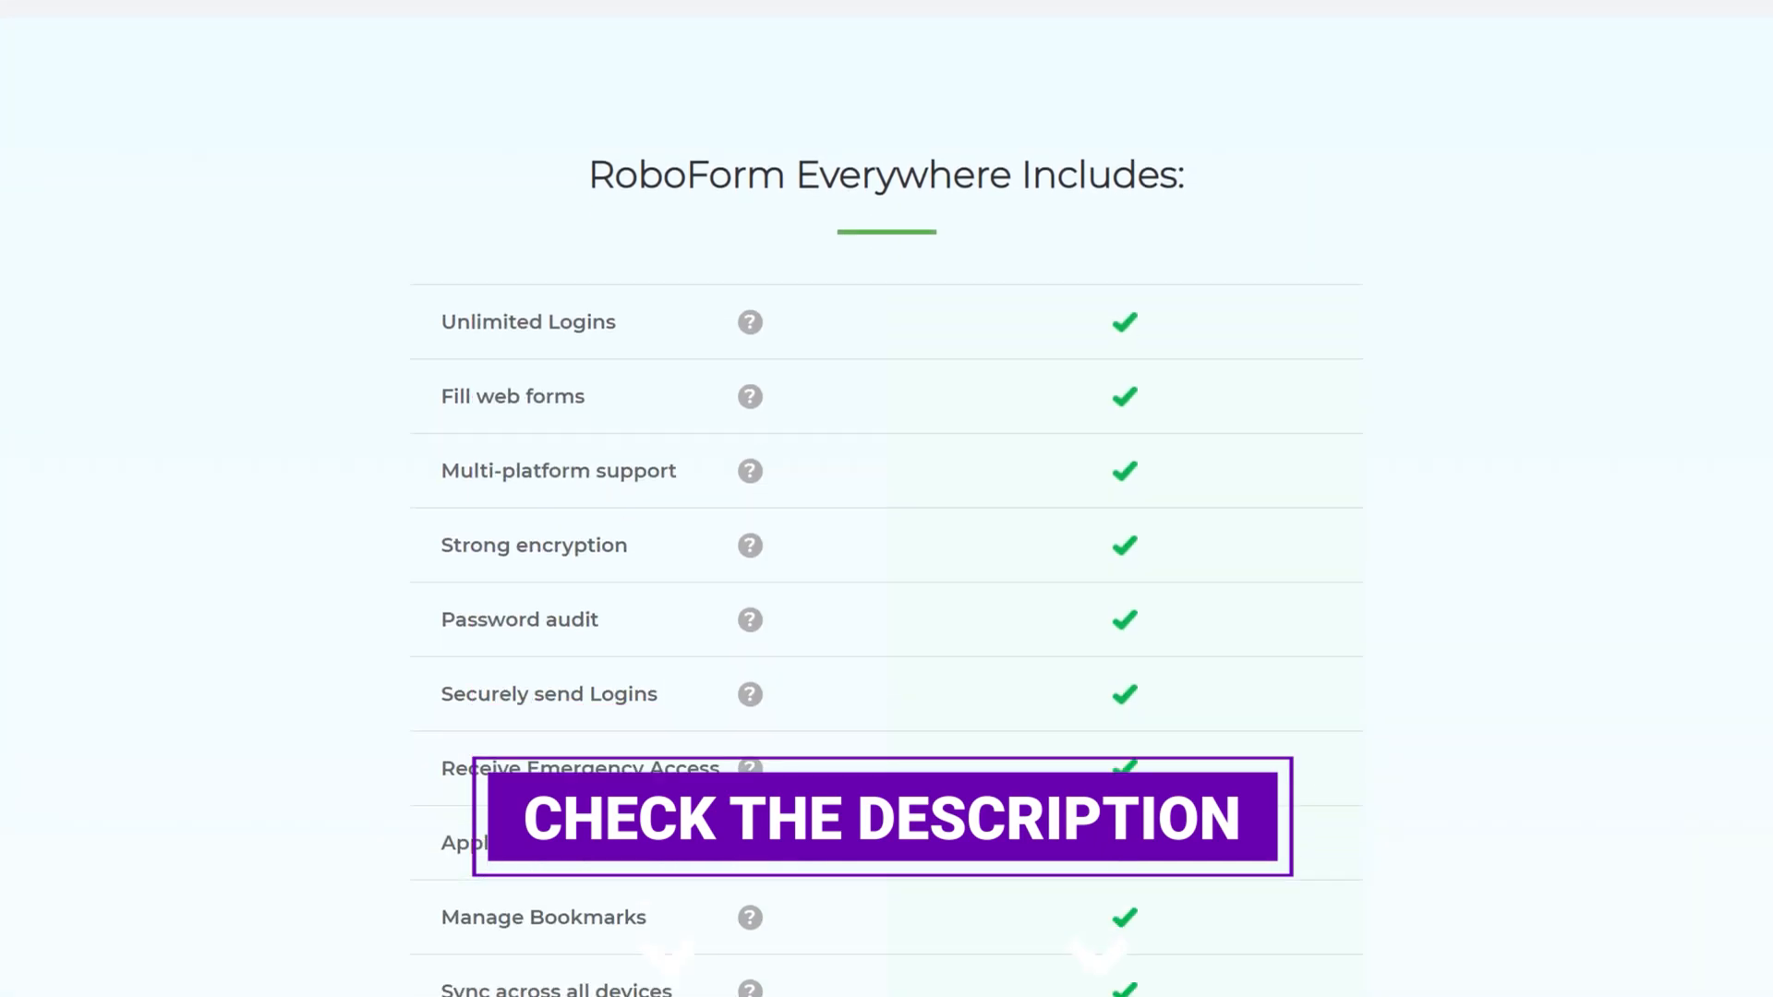
{"action": "scroll", "scroll_direction": "down", "scroll_amount": 3}
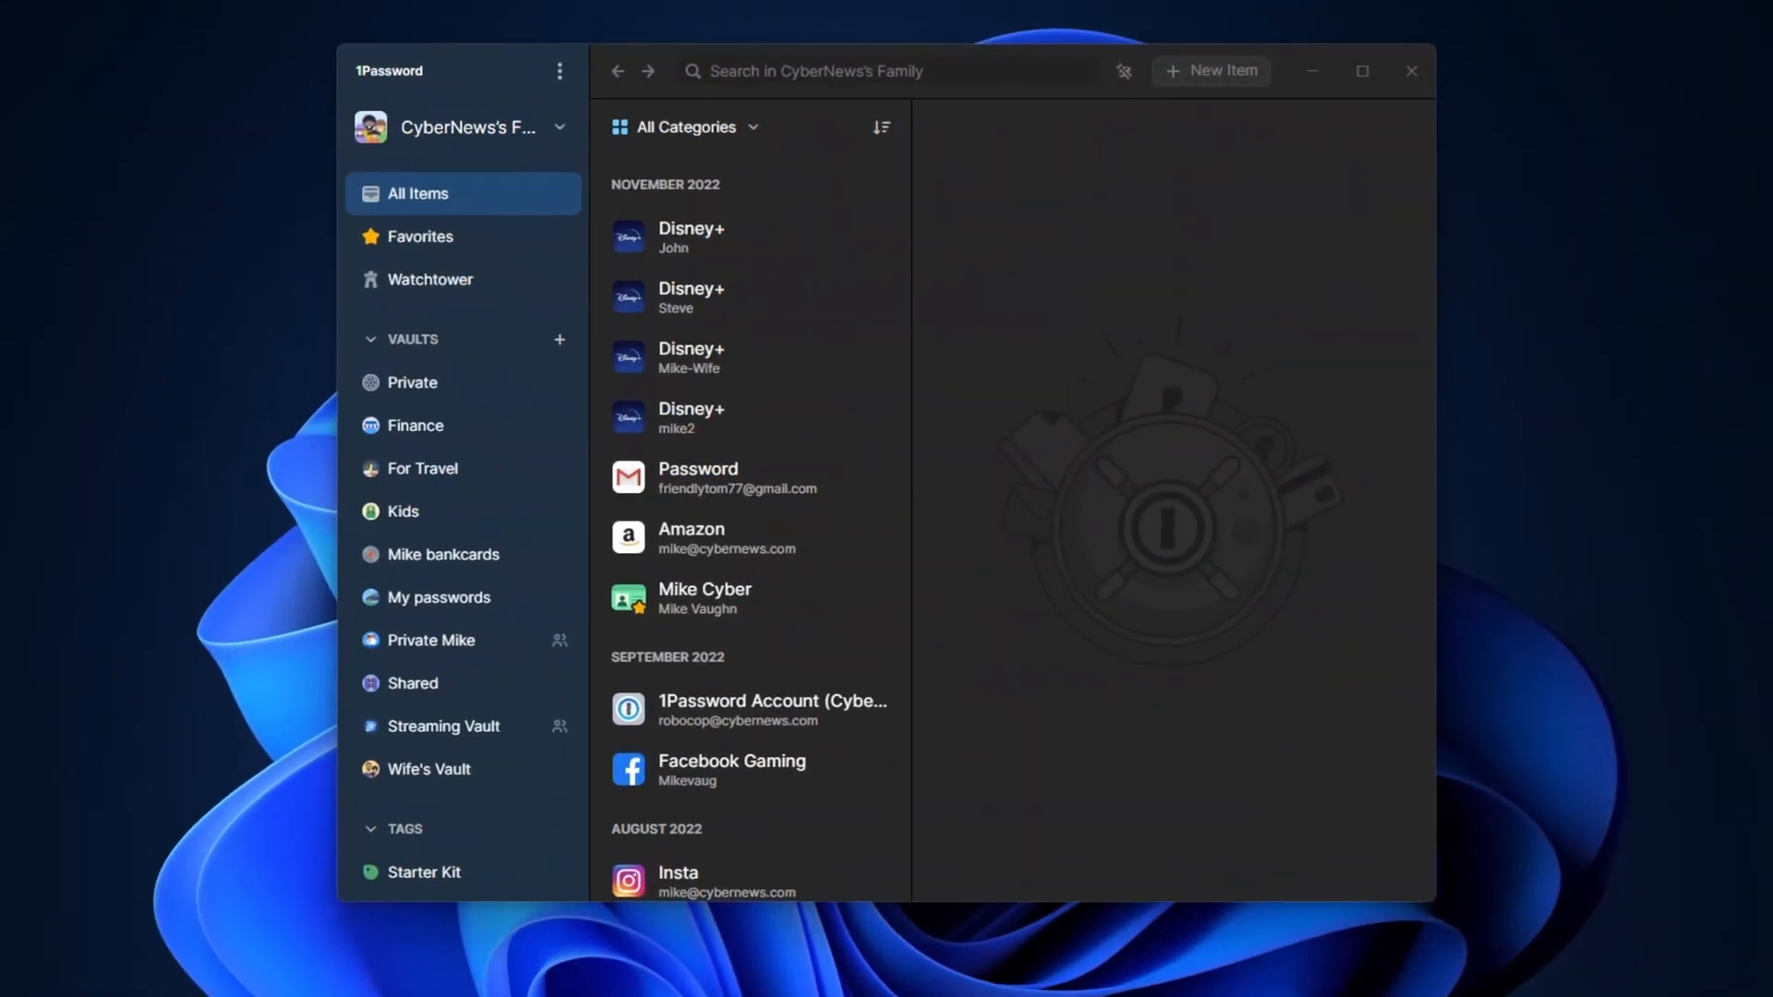
Step: View the Emergency Kit help article down to the Prepare your Emergency Kit section
{"action": "left_click", "coordinate": [402, 337]}
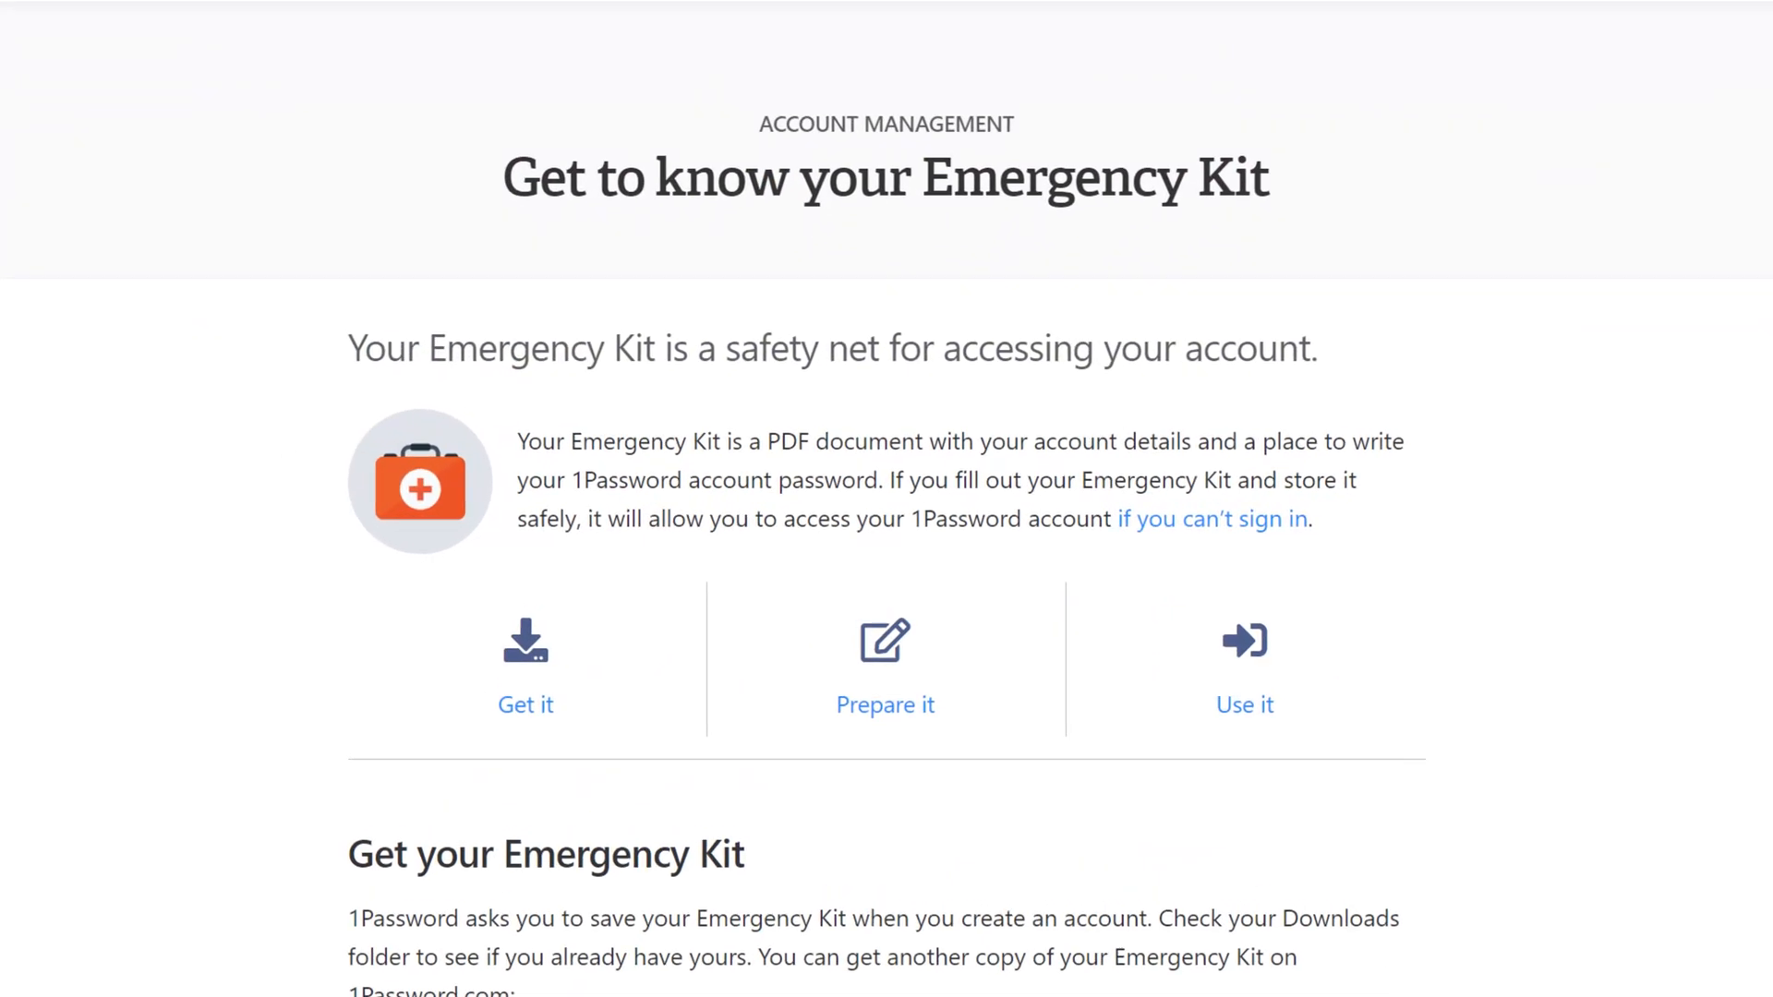
{"action": "scroll", "scroll_direction": "down", "scroll_amount": 3}
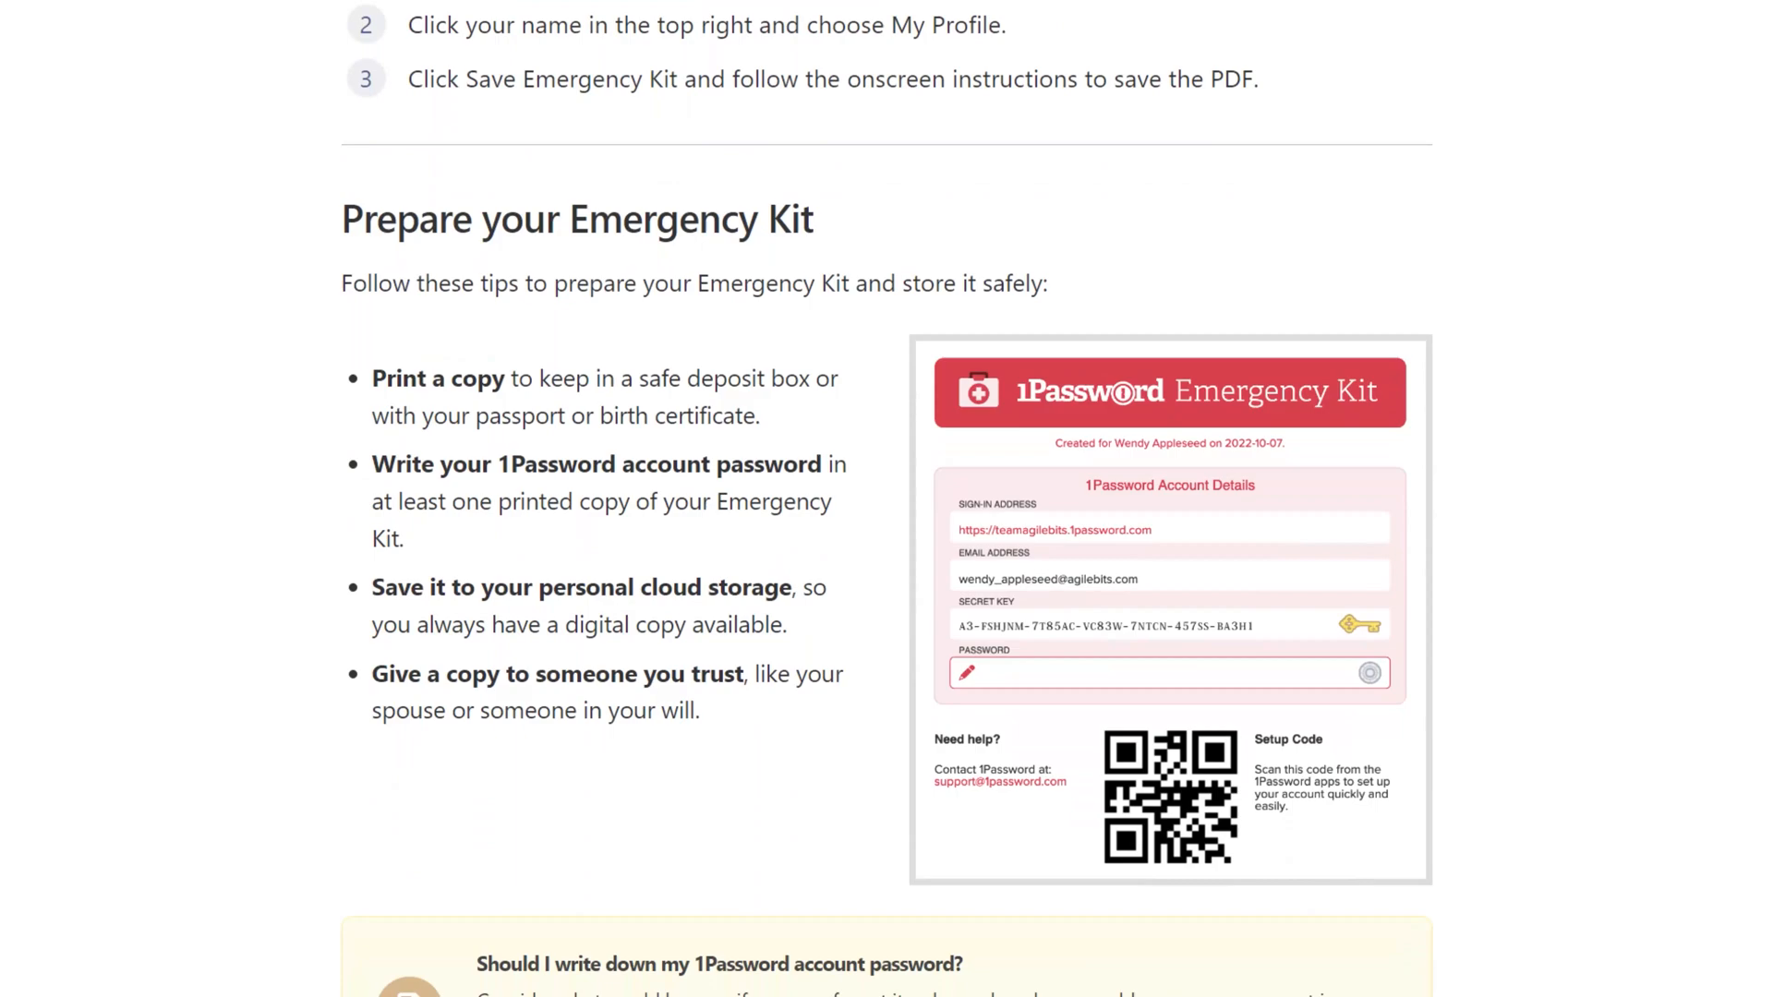
{"action": "scroll", "scroll_direction": "down", "scroll_amount": 3}
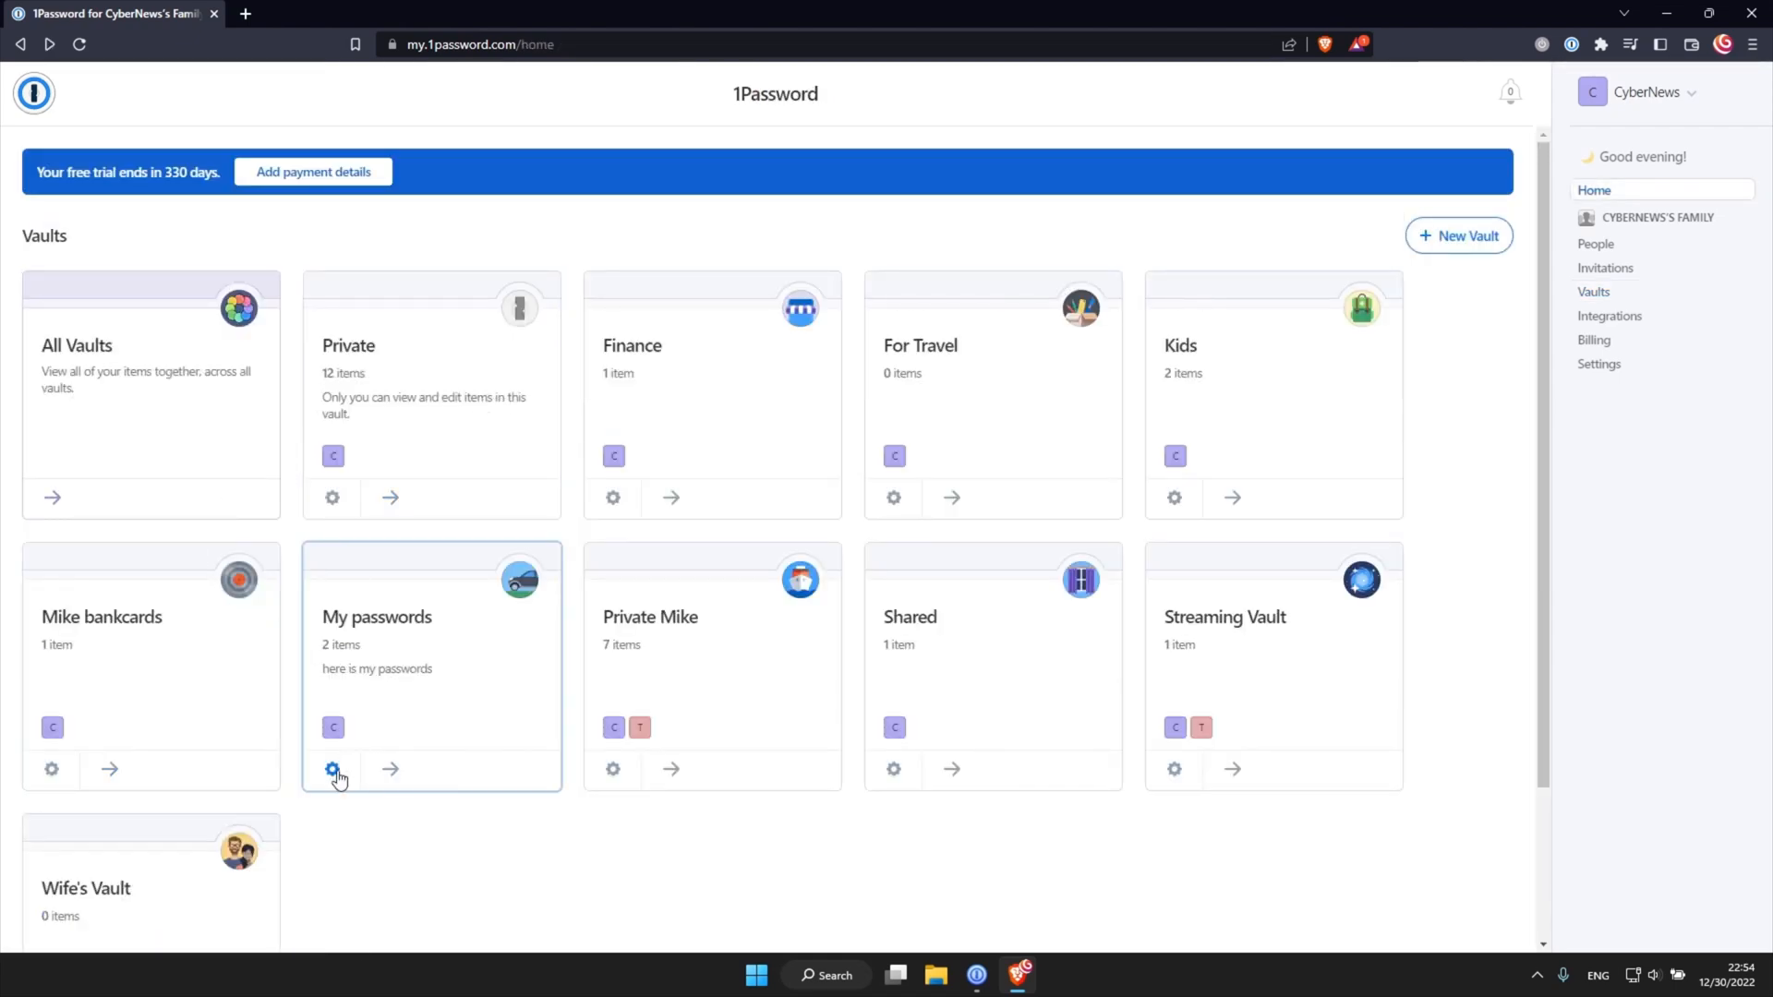
{"action": "left_click", "coordinate": [332, 769]}
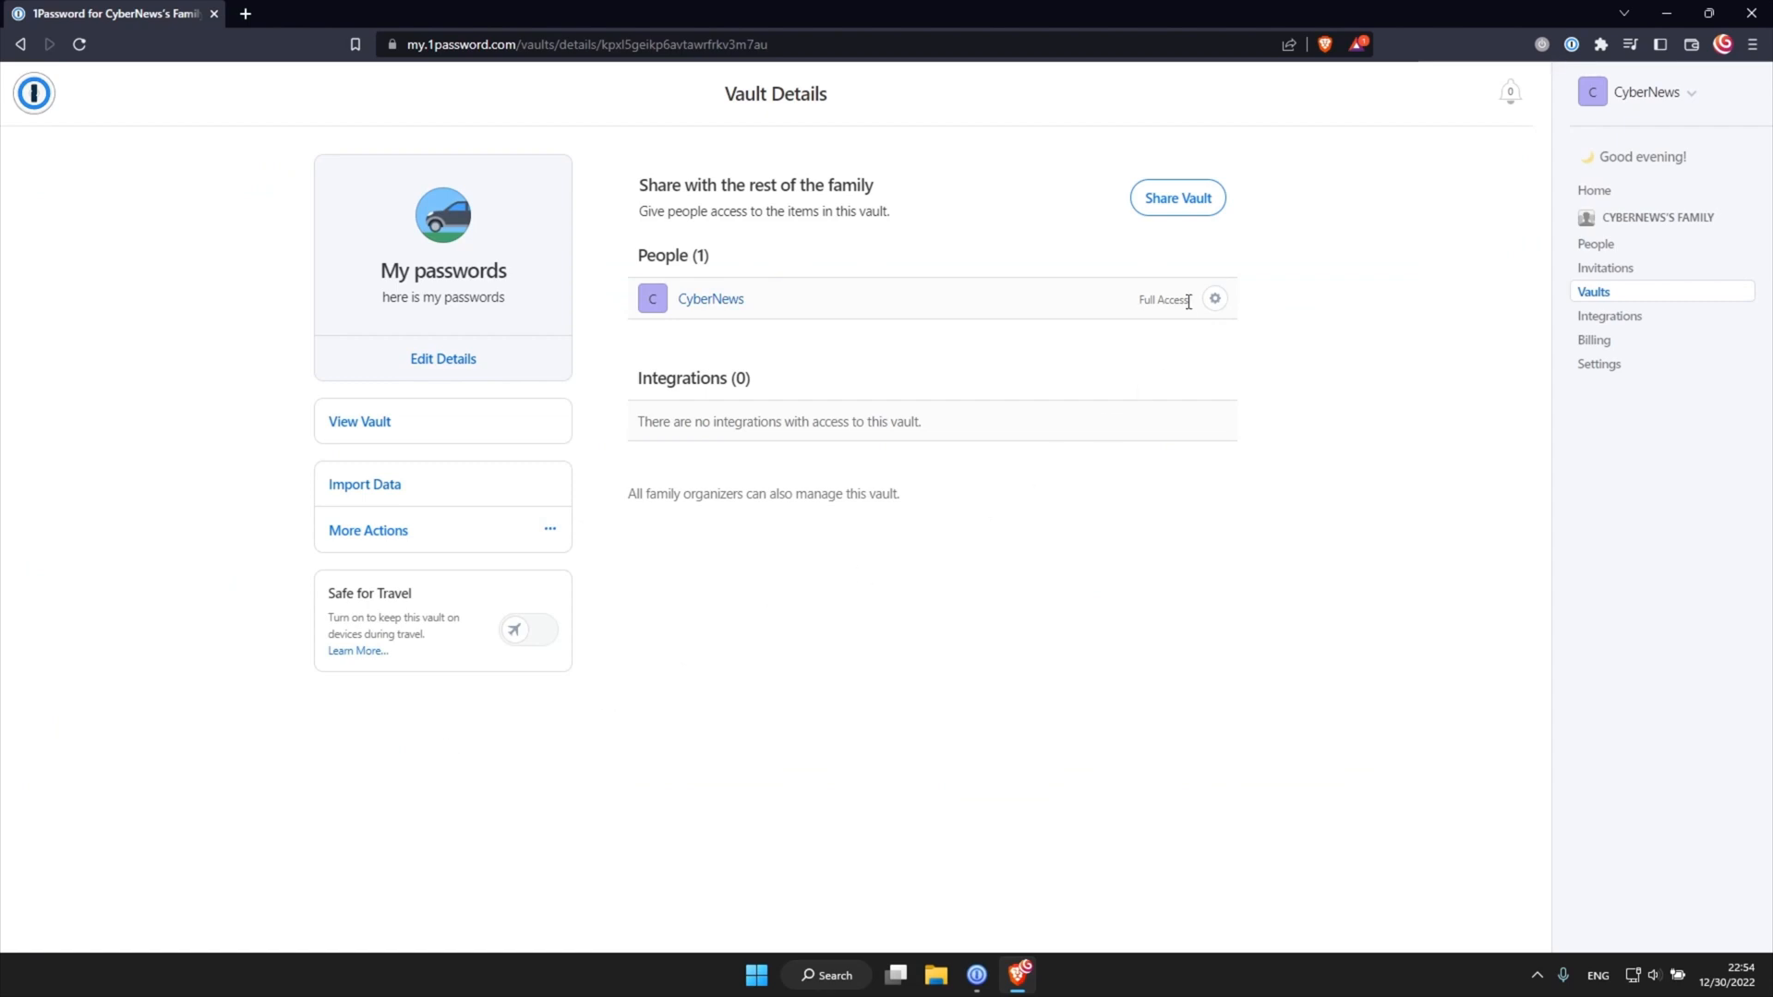
{"action": "left_click", "coordinate": [1175, 198]}
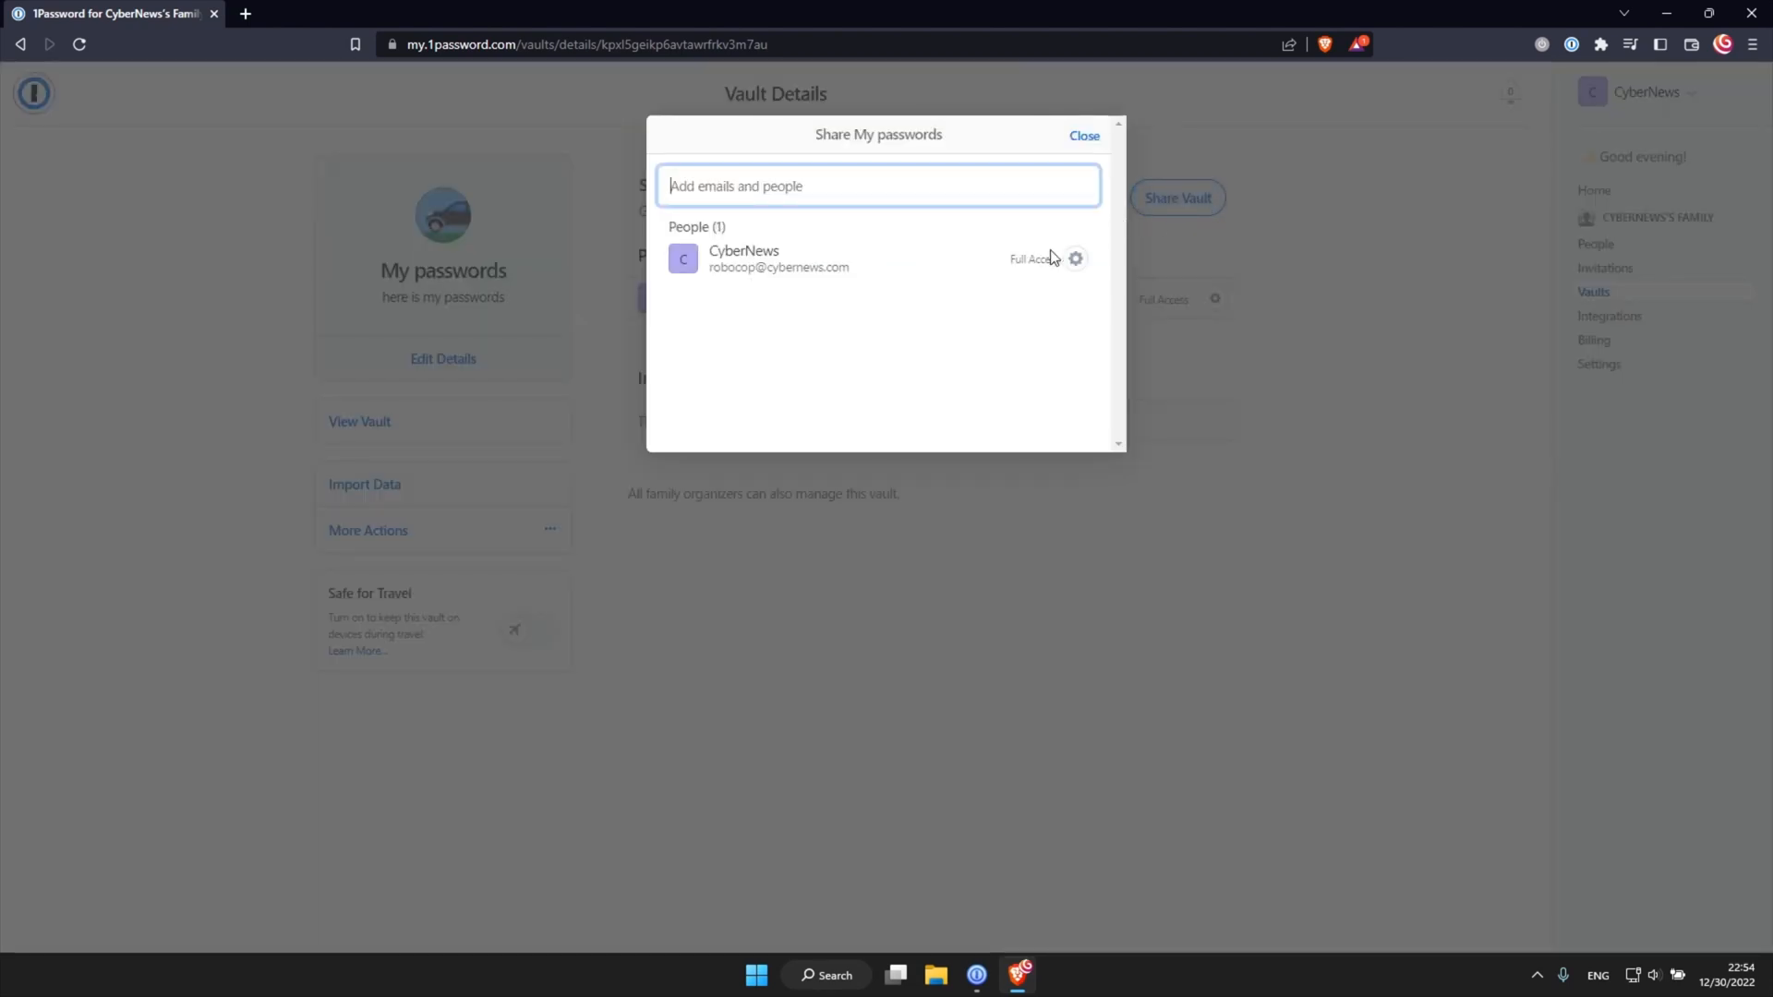
{"action": "left_click", "coordinate": [1075, 259]}
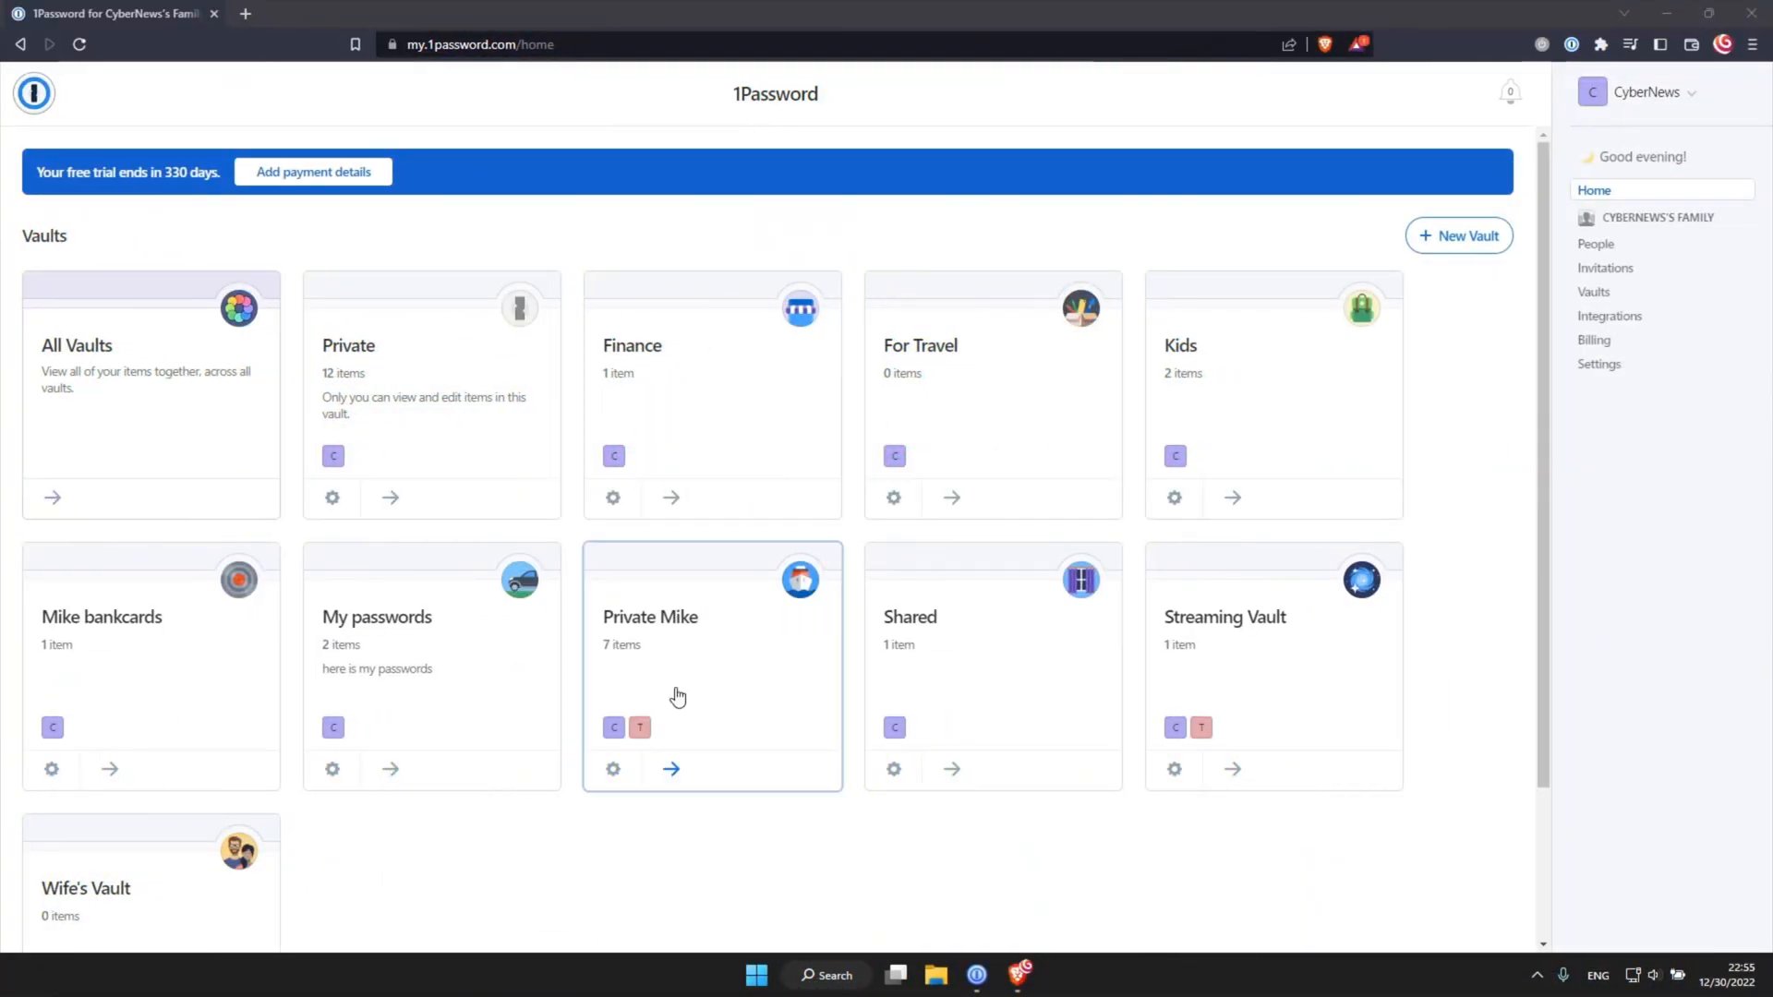
{"action": "left_click", "coordinate": [1421, 76]}
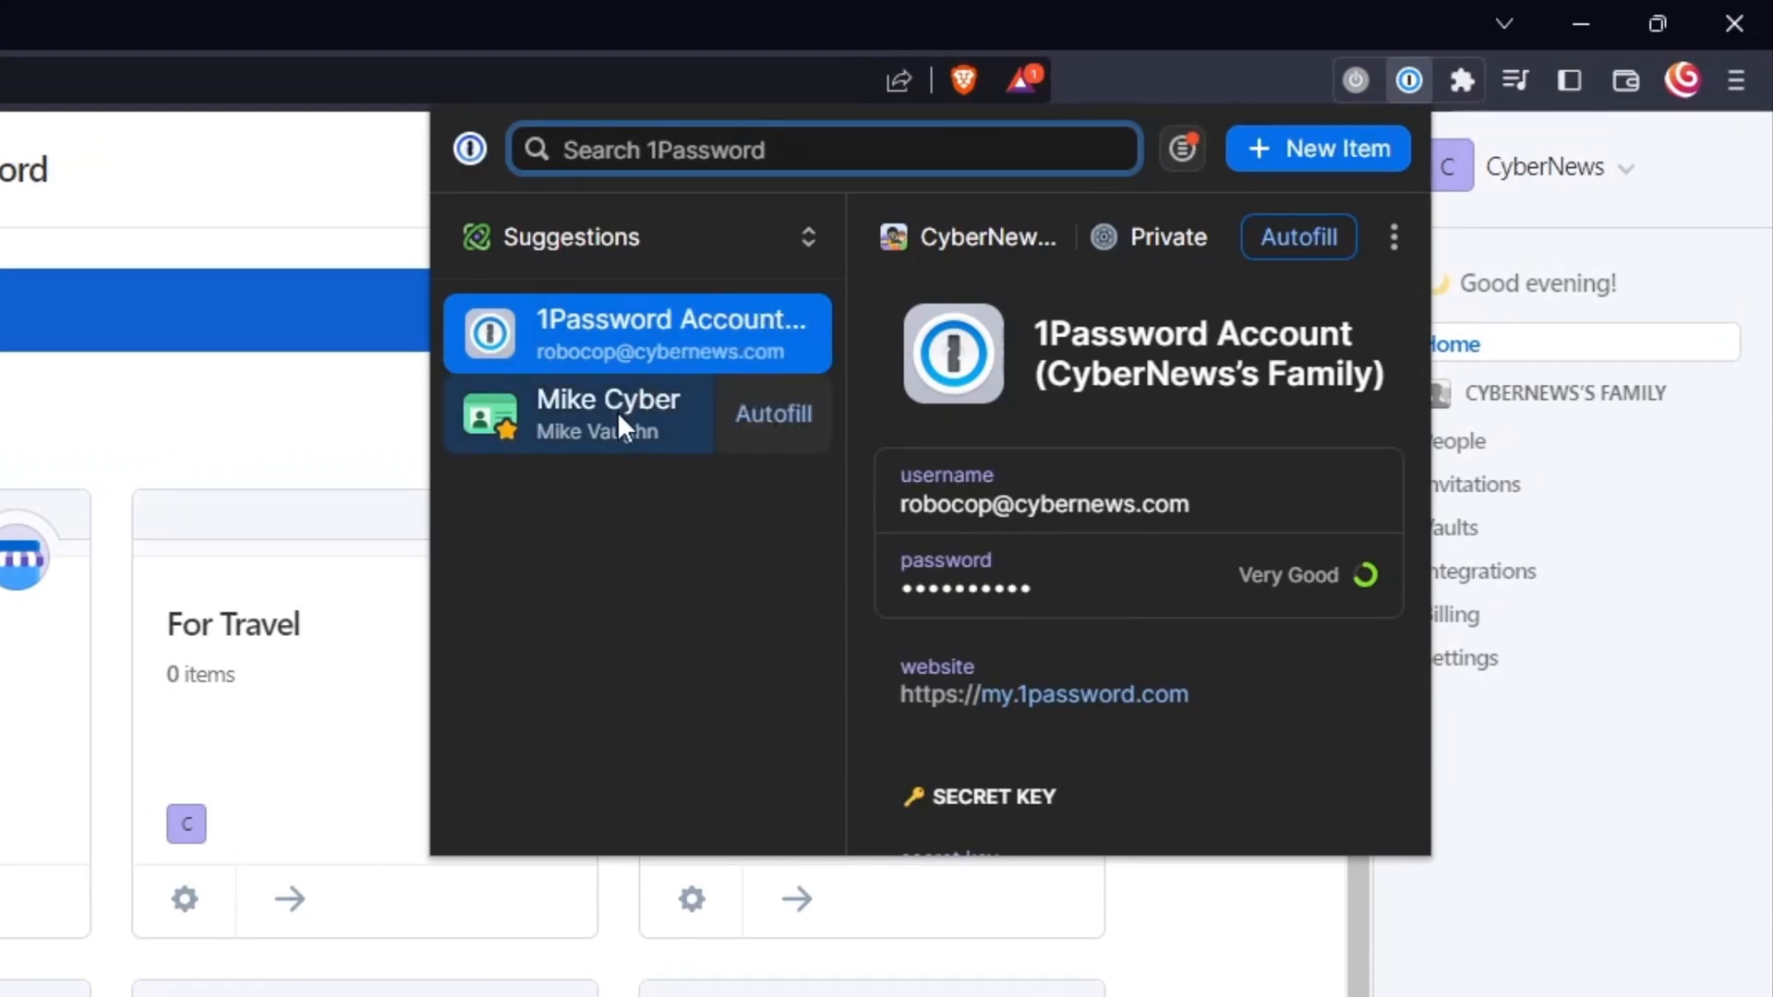
Step: Show the 1Password Account login item, then My Profile with Travel Mode and Auto-Lock
{"action": "left_click", "coordinate": [634, 237]}
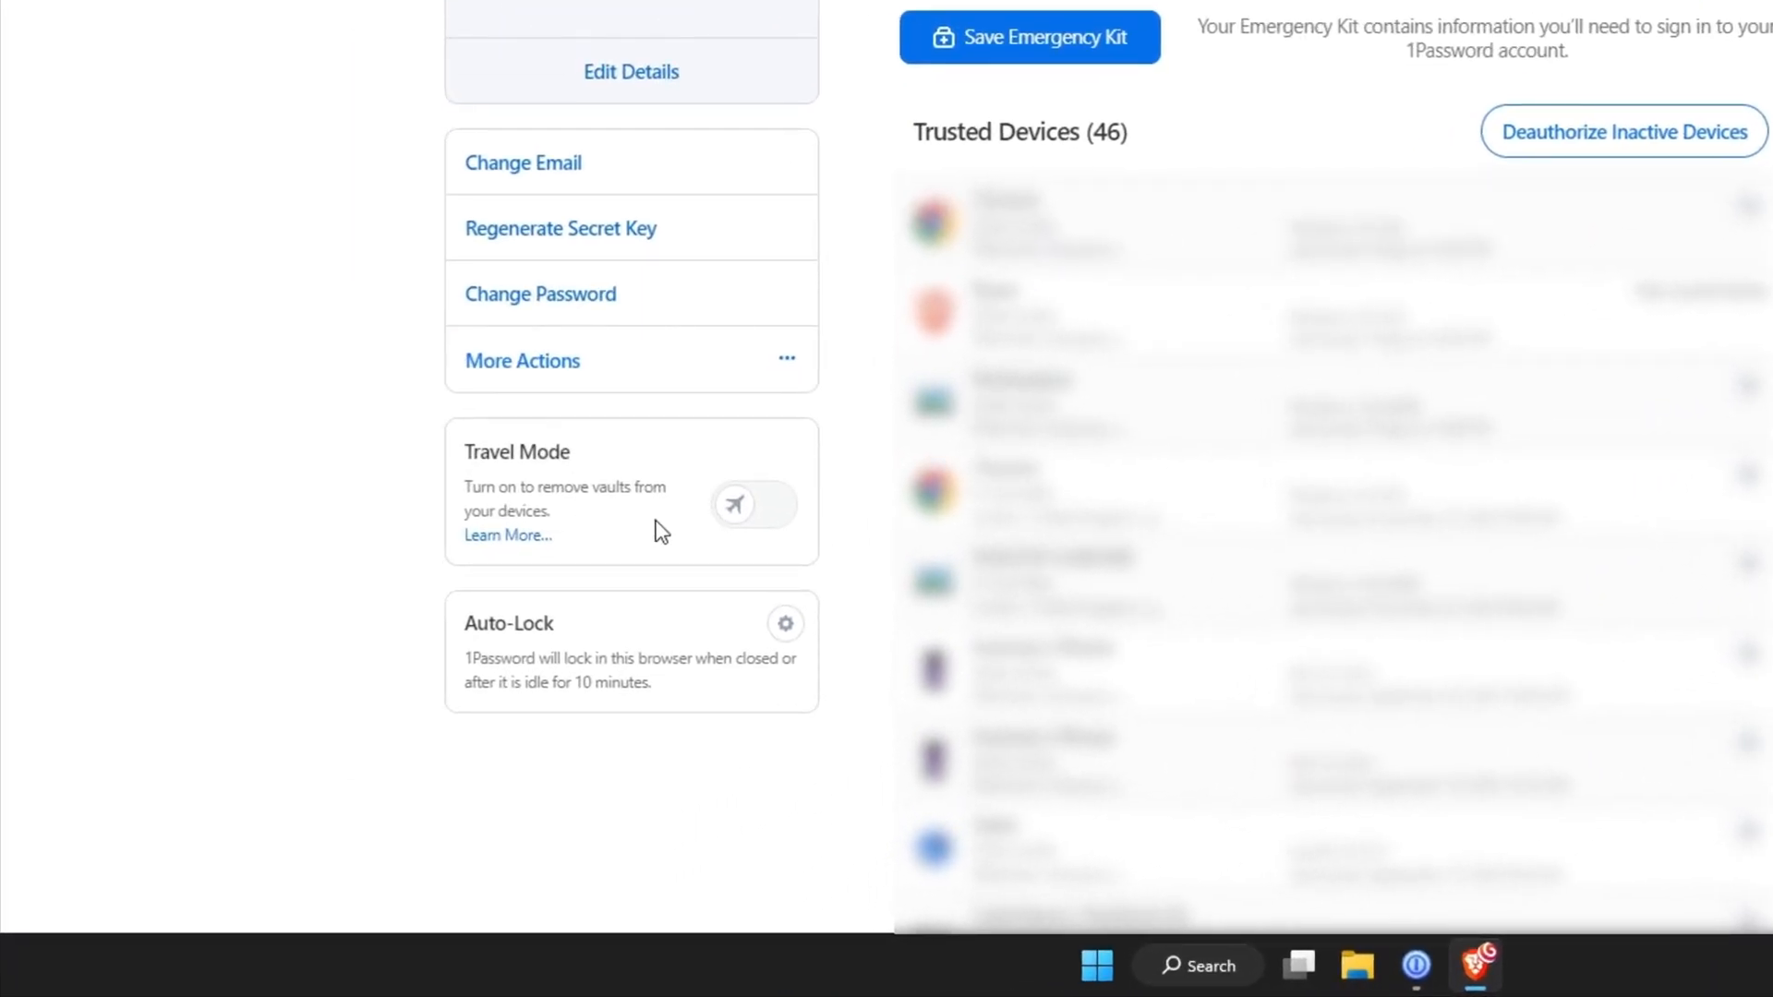
{"action": "left_click", "coordinate": [754, 504]}
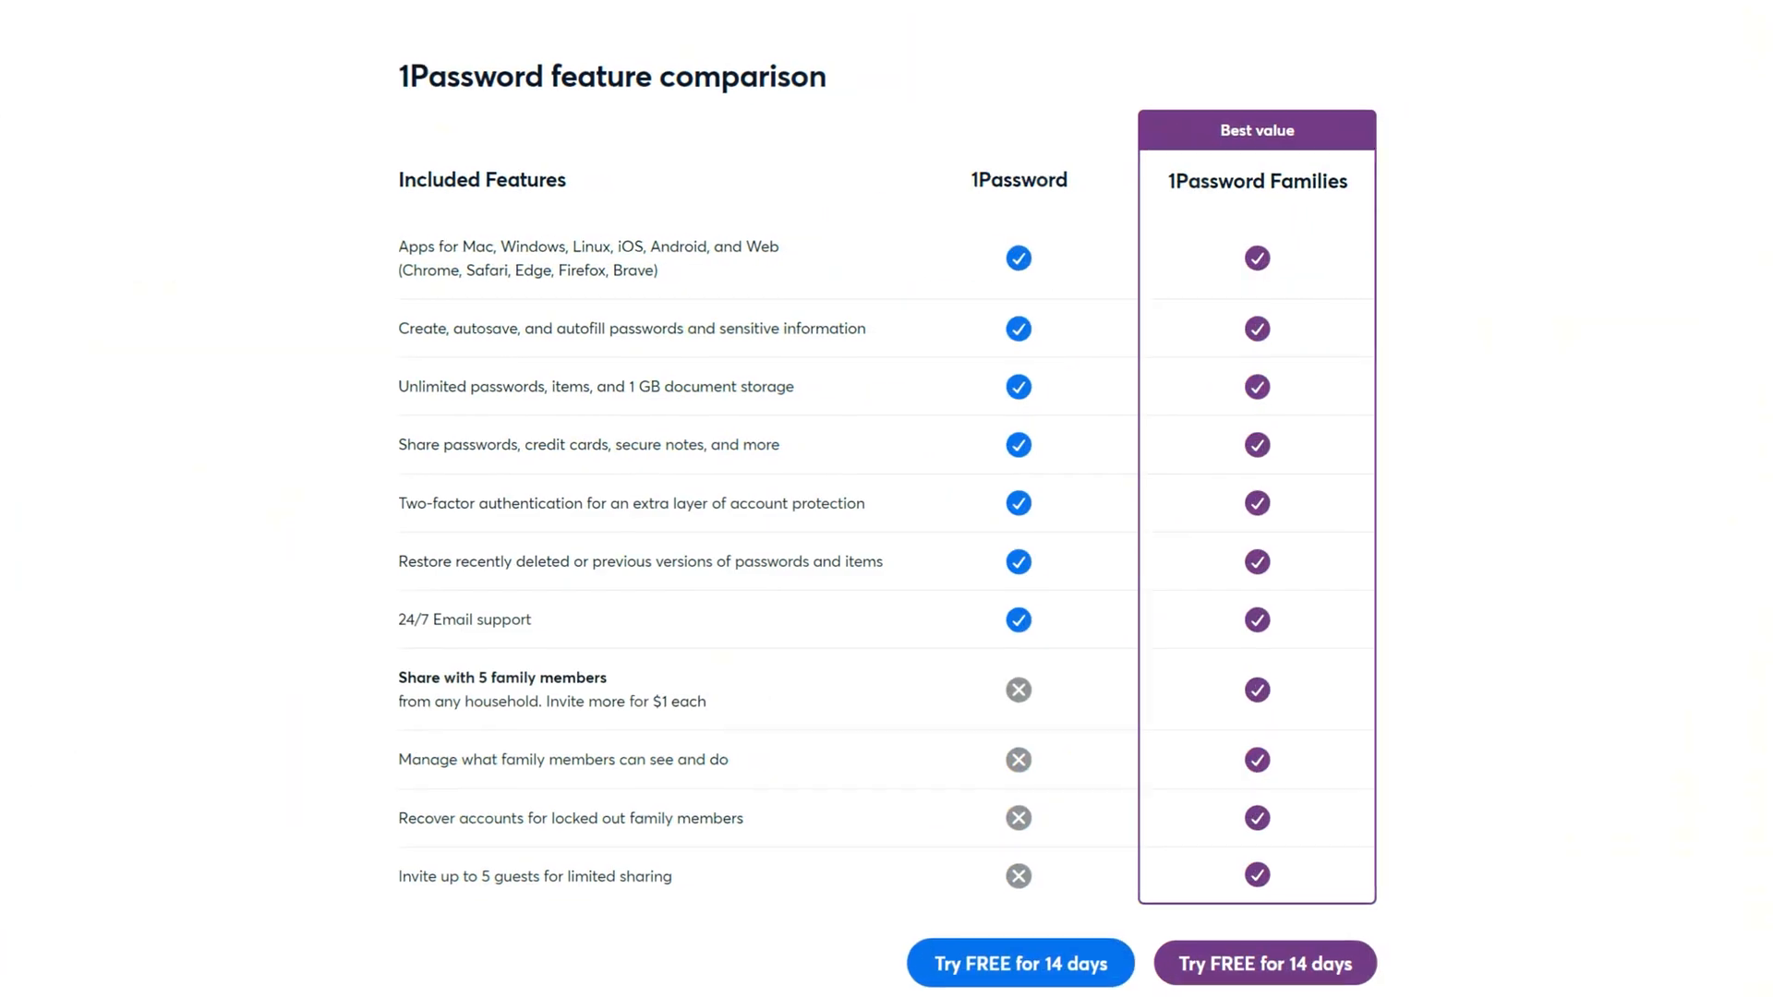
Step: Scroll the 1Password pricing page to the individual versus Families feature comparison table
{"action": "scroll", "scroll_direction": "down", "scroll_amount": 3}
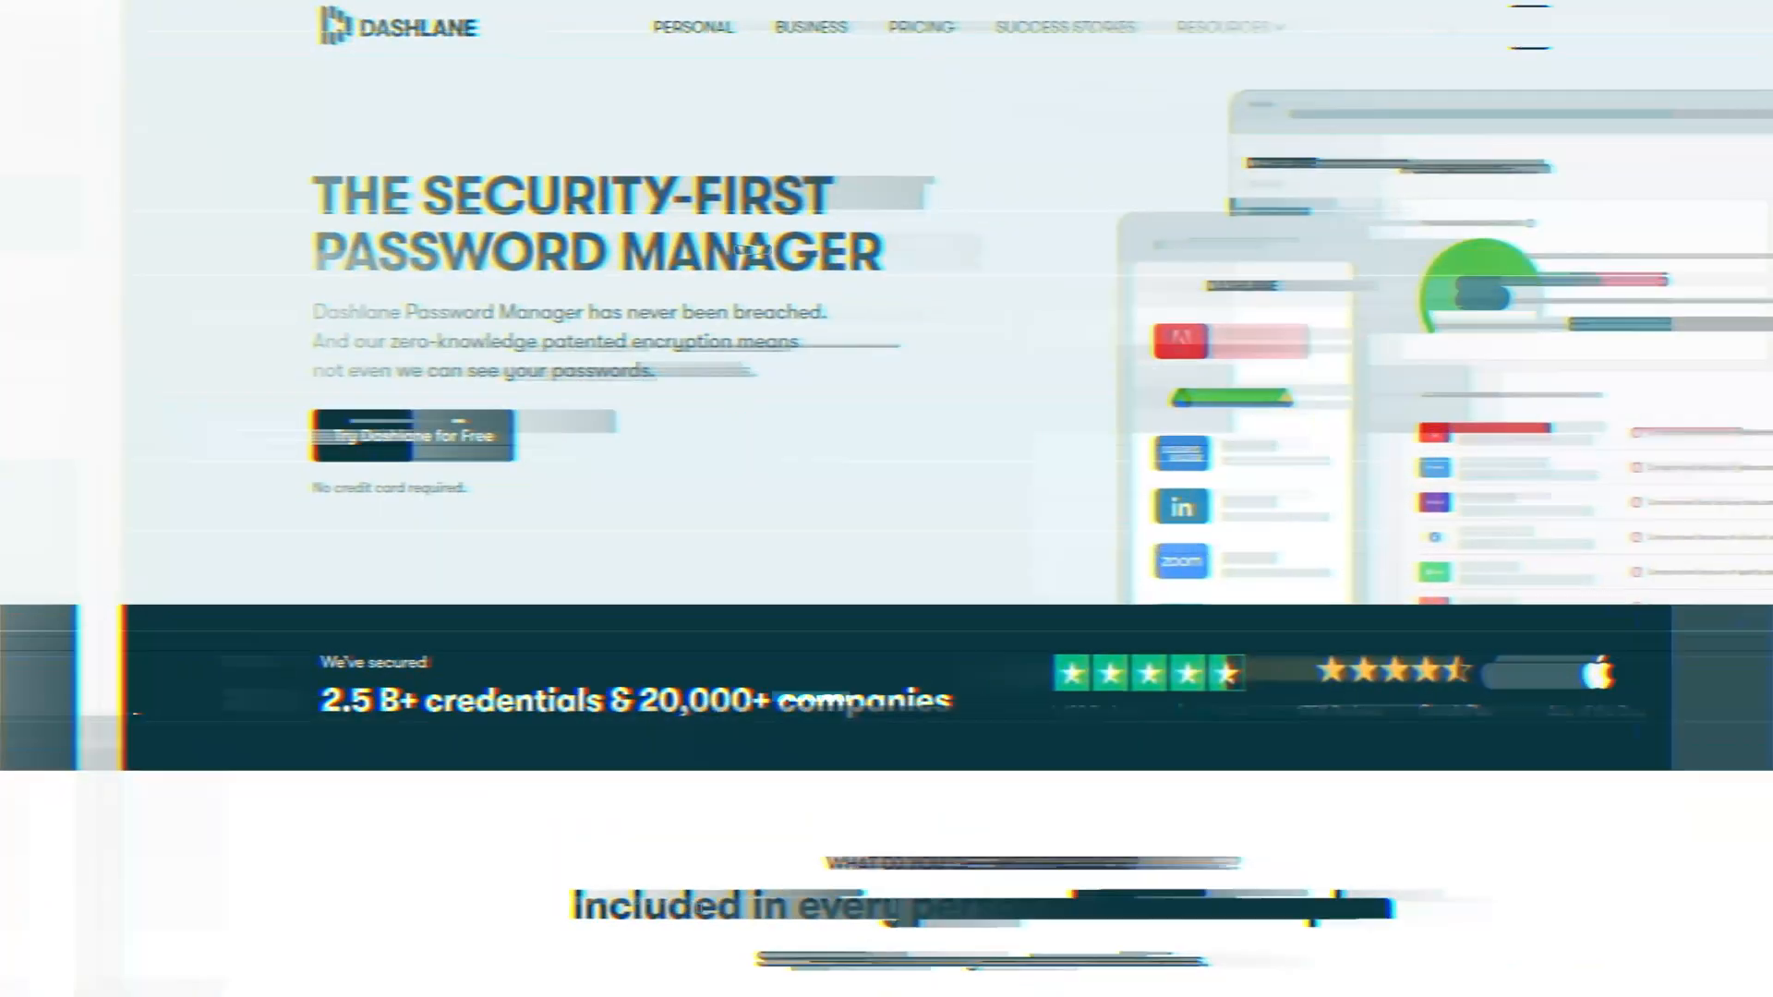
{"action": "scroll", "scroll_direction": "down", "scroll_amount": 3}
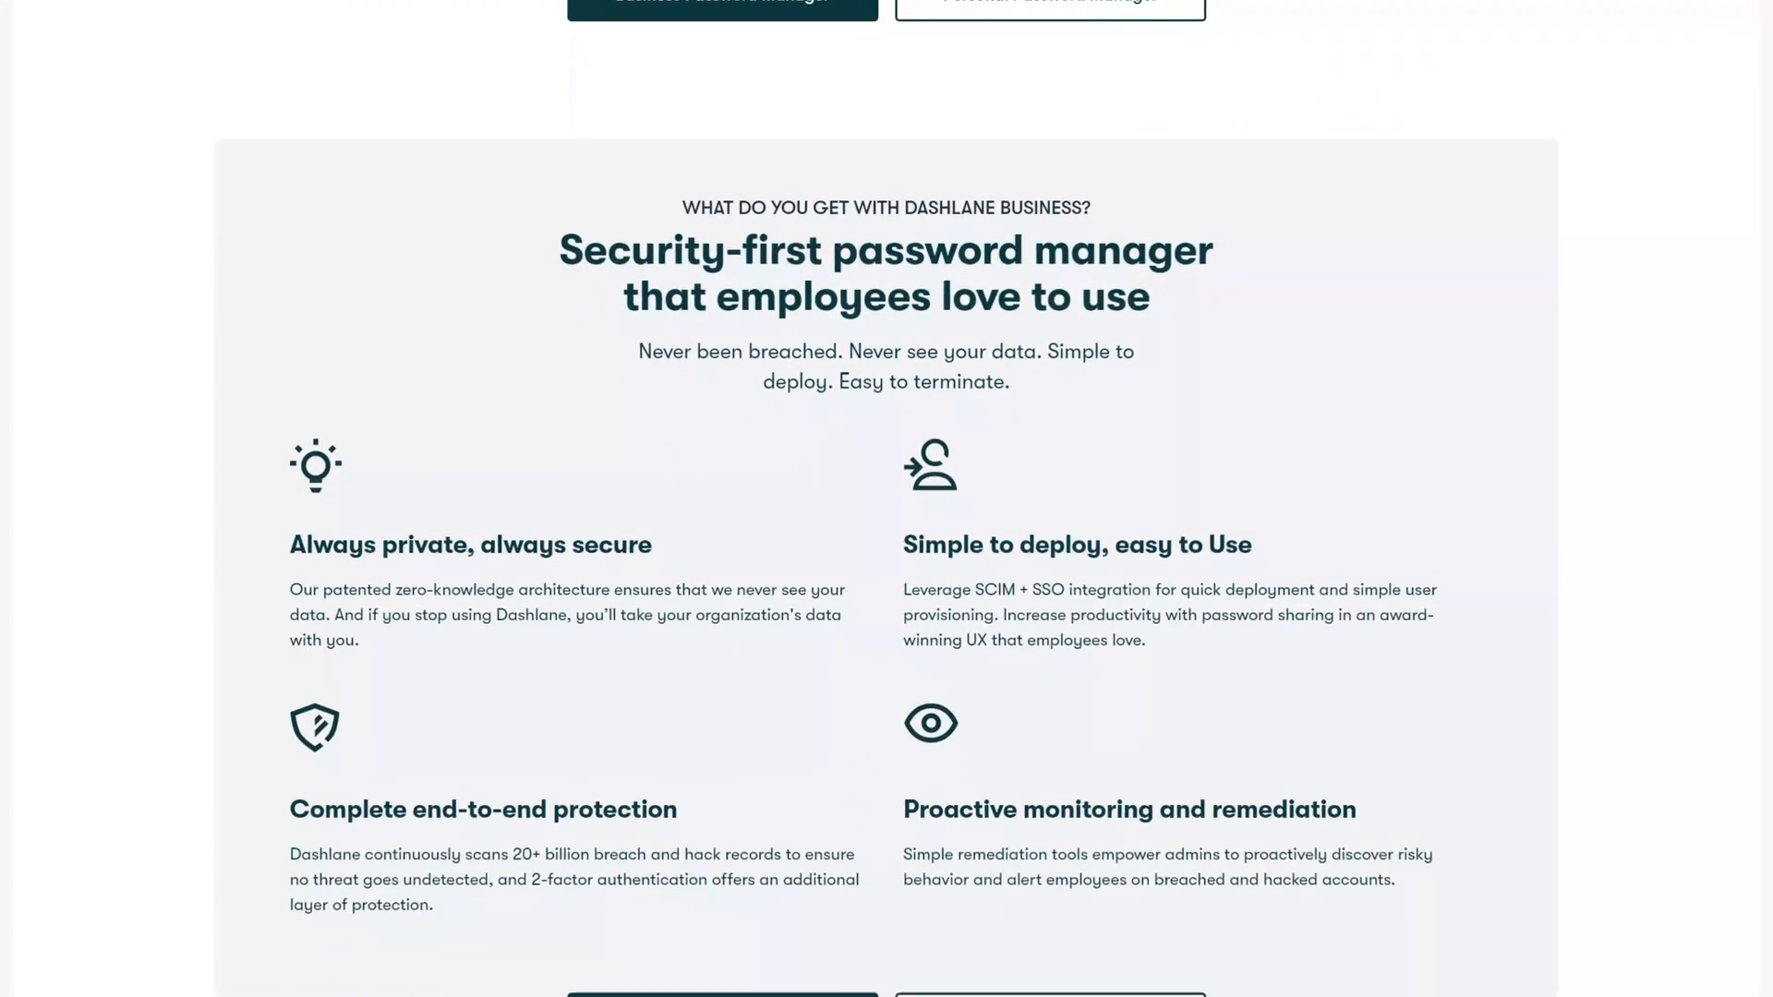